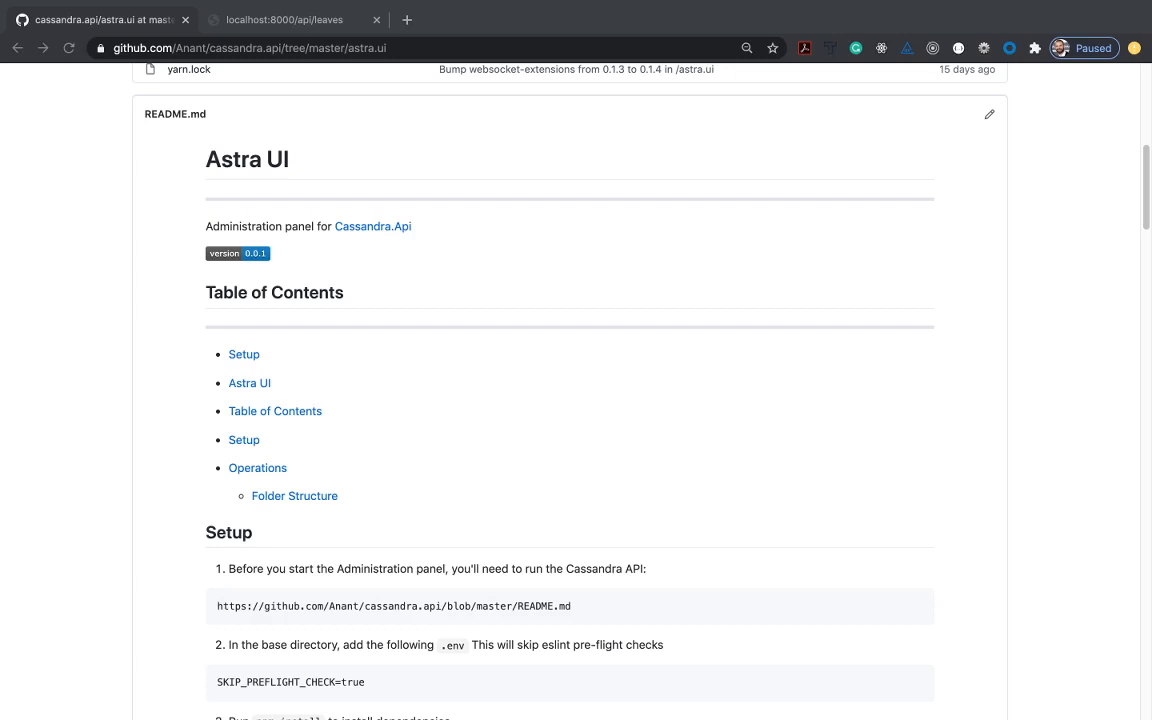
pyautogui.moveTo(596, 446)
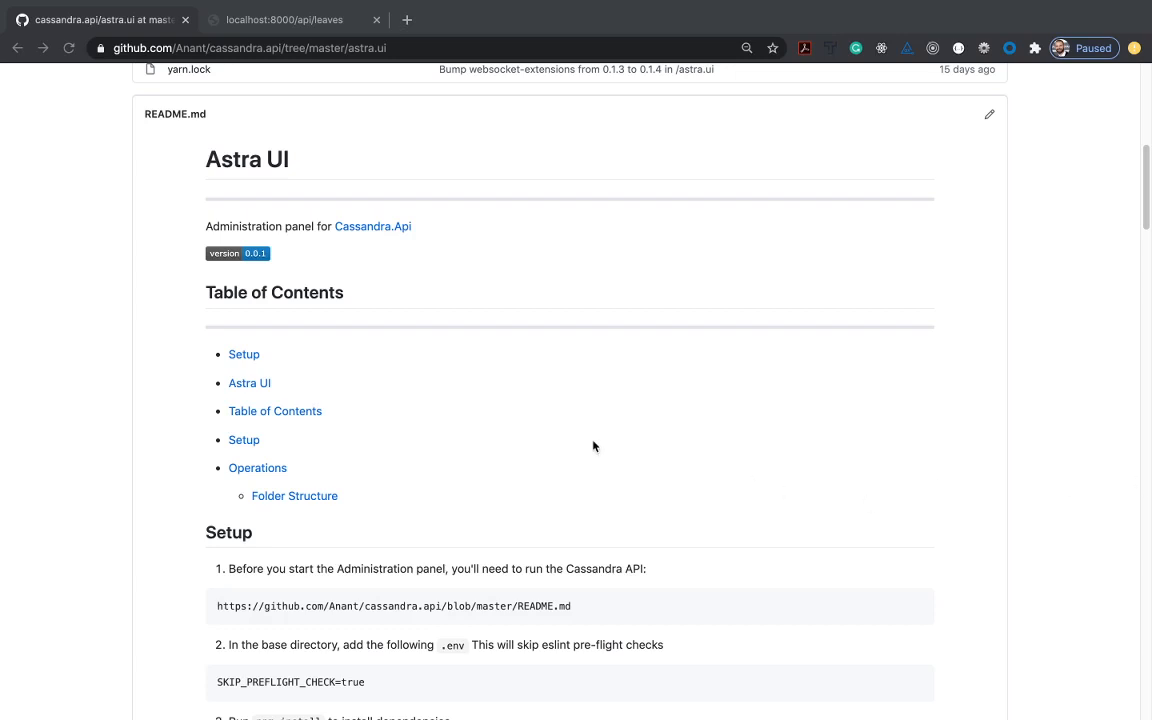
# Scroll through the Astra UI README setup instructions on GitHub.
pyautogui.scroll(-3)
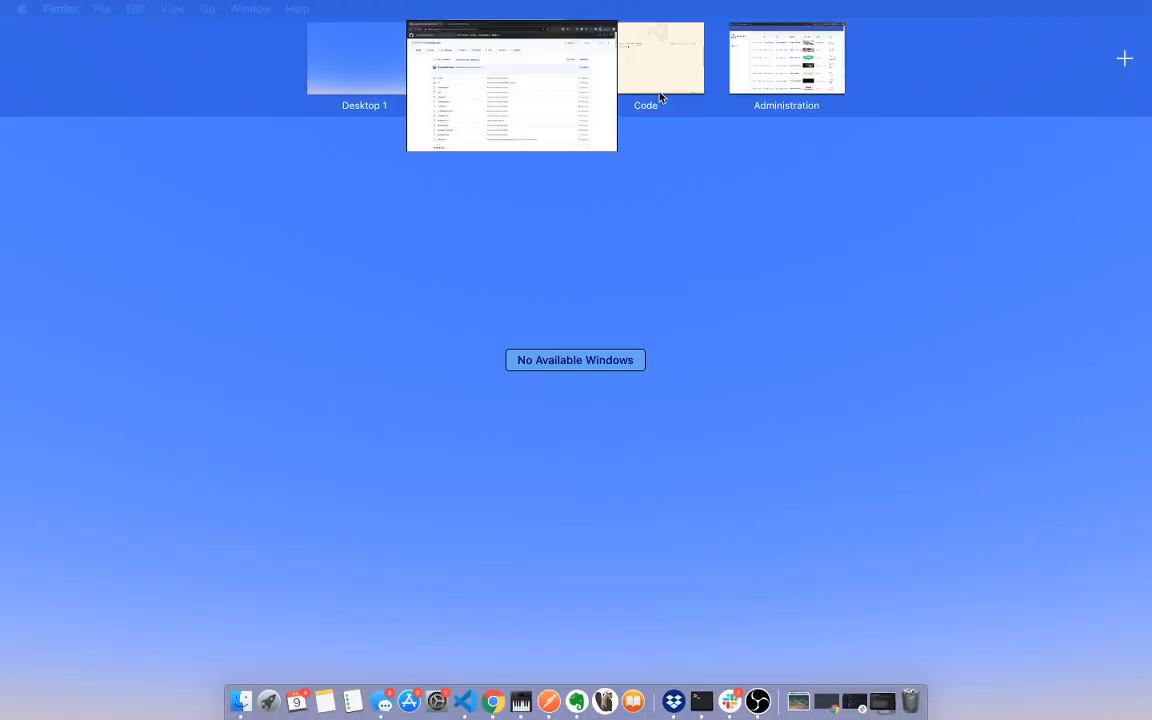
# Run pwd, npm i and npm start in the terminal; start fails on the eslint preflight check.
pyautogui.click(660, 56)
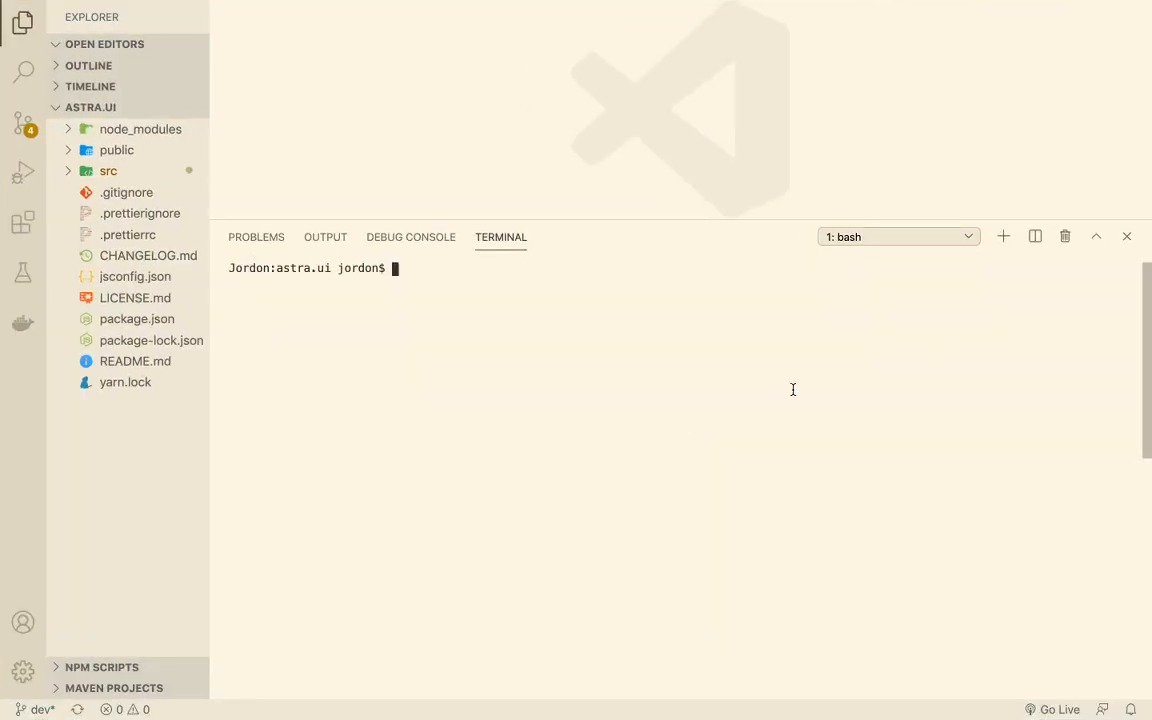
pyautogui.write('pwd')
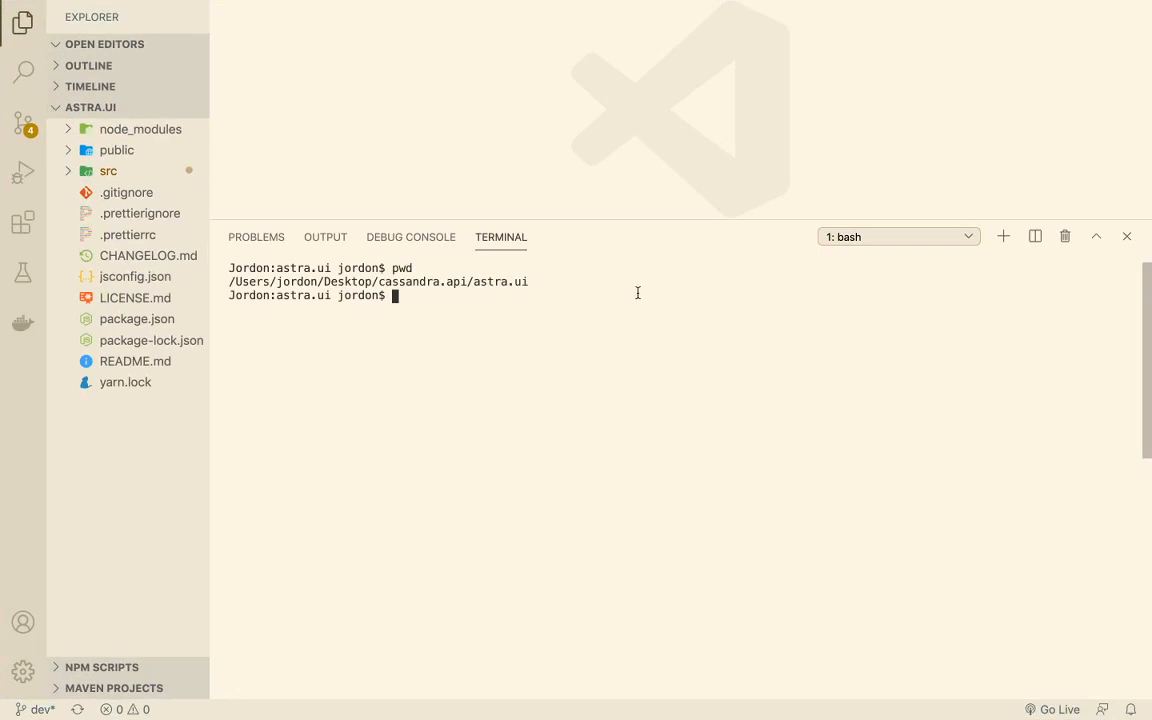
pyautogui.write('n')
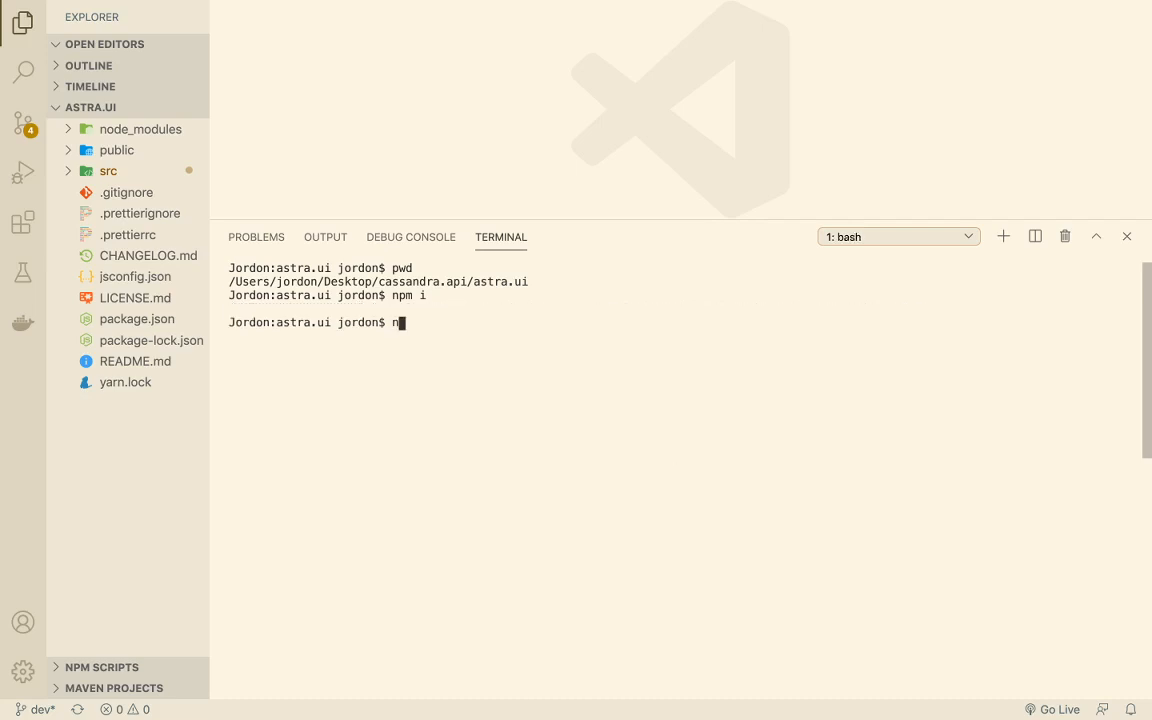
pyautogui.write('pm start')
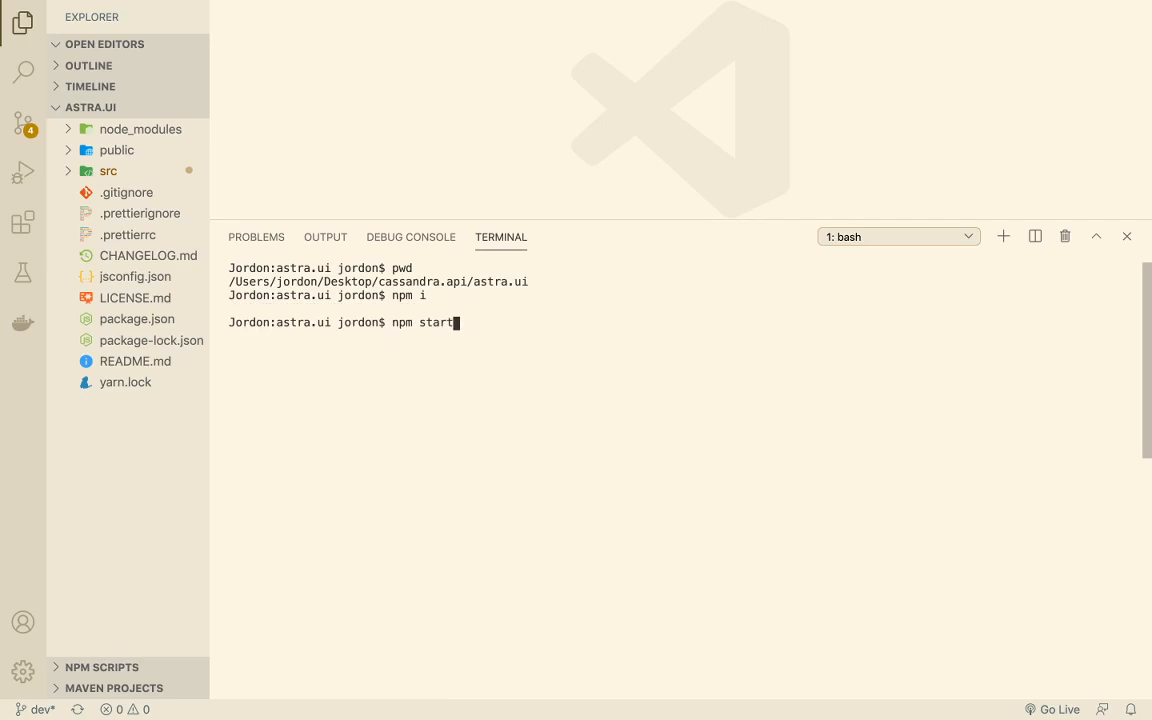
pyautogui.press('Enter')
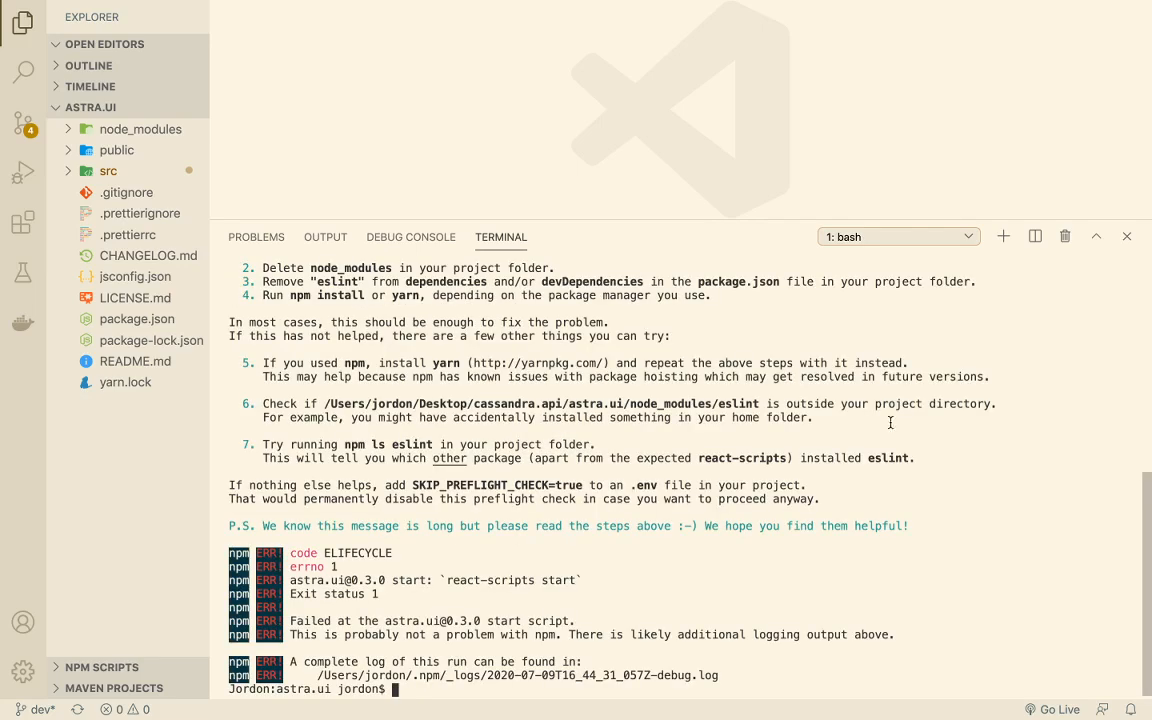
pyautogui.moveTo(416, 486)
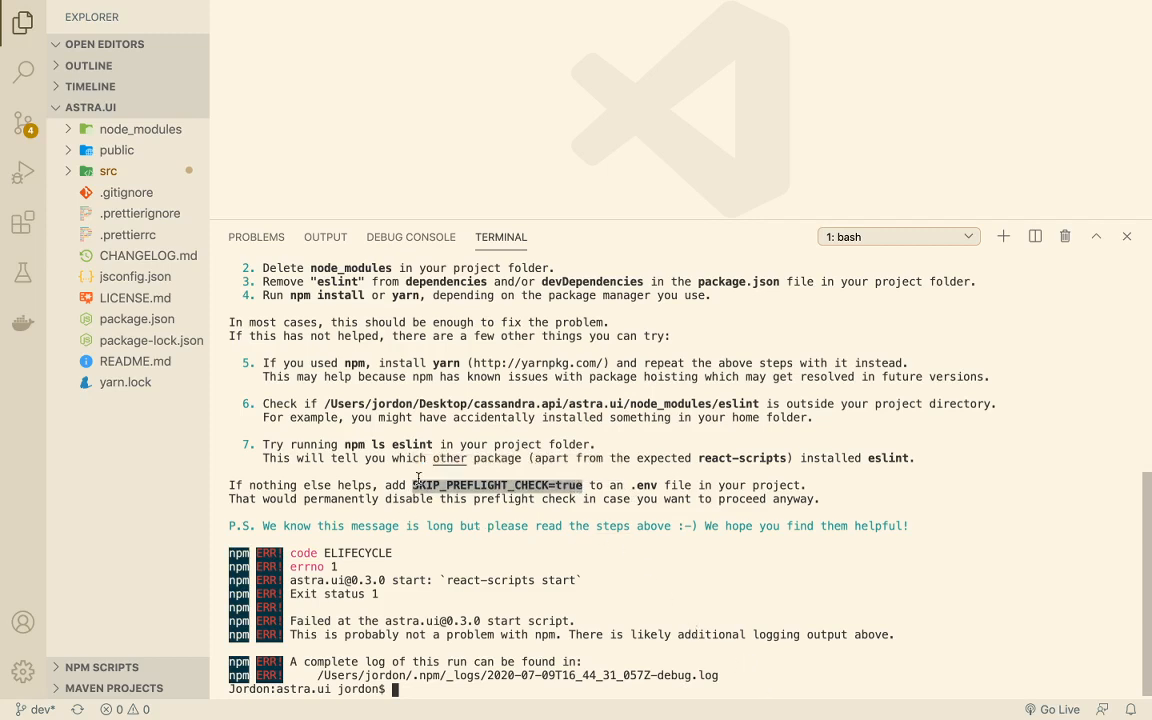
pyautogui.moveTo(624, 496)
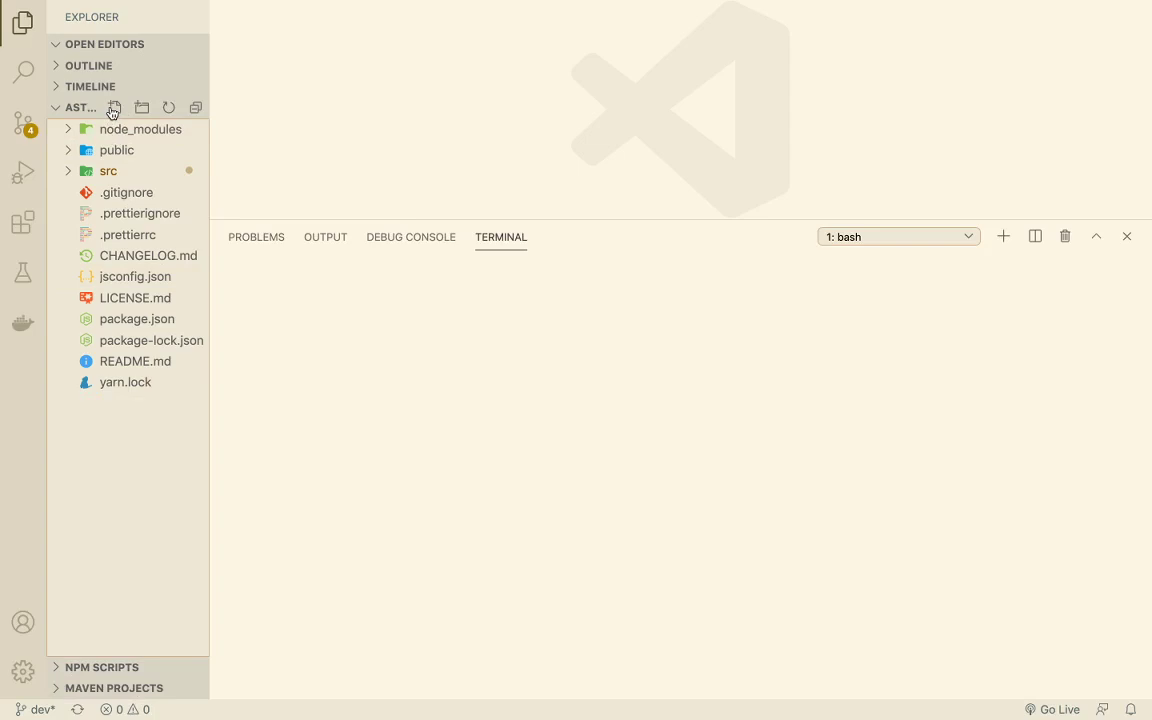
# Create a .env file with SKIP_PREFLIGHT_CHECK=true and rerun npm start.
pyautogui.click(116, 108)
pyautogui.write('.env')
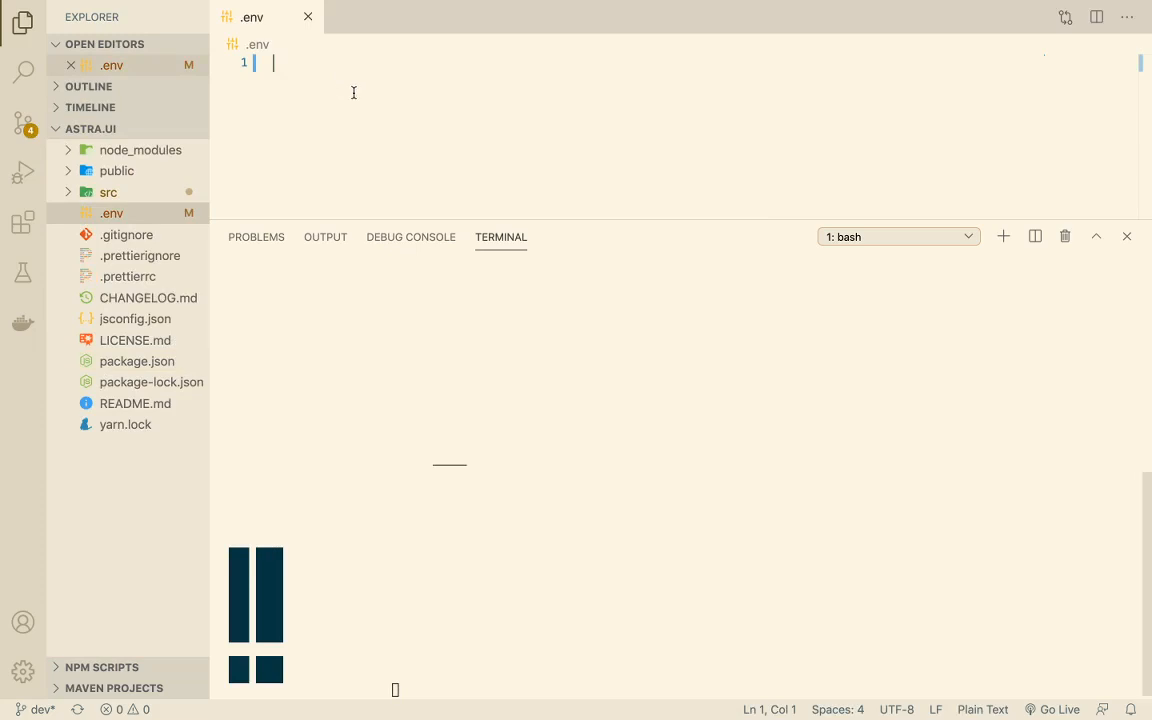
pyautogui.write('SKIP_PREFLIGHT_CHECK=true')
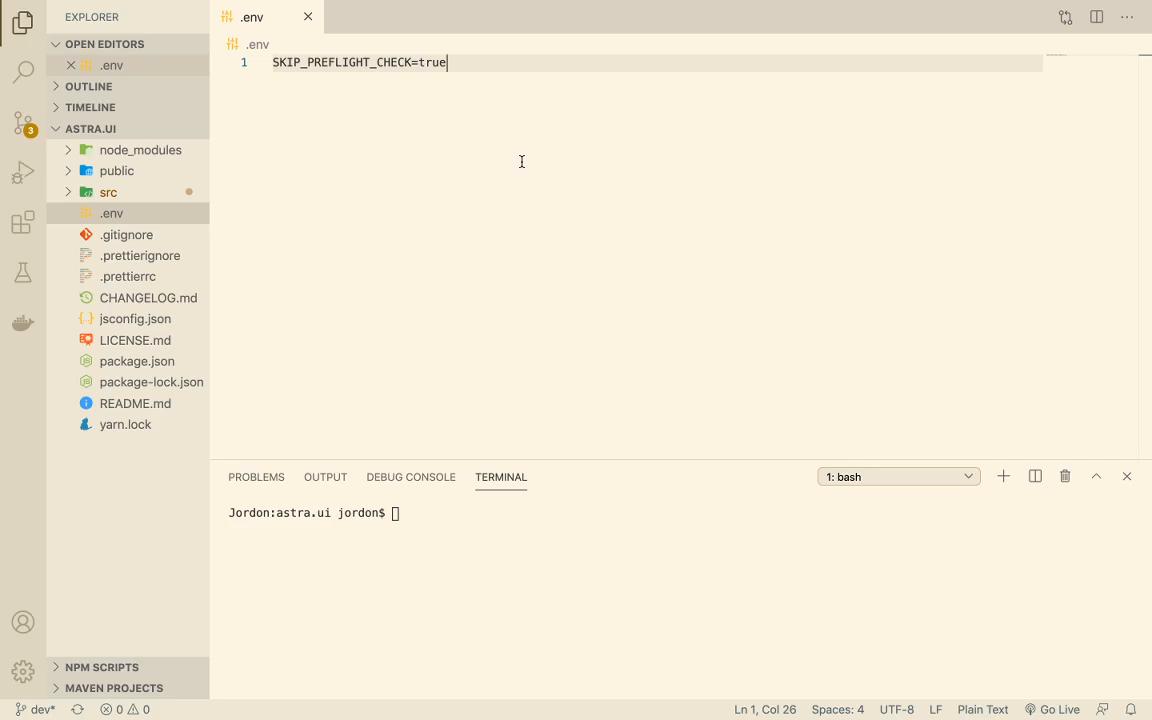
pyautogui.moveTo(576, 176)
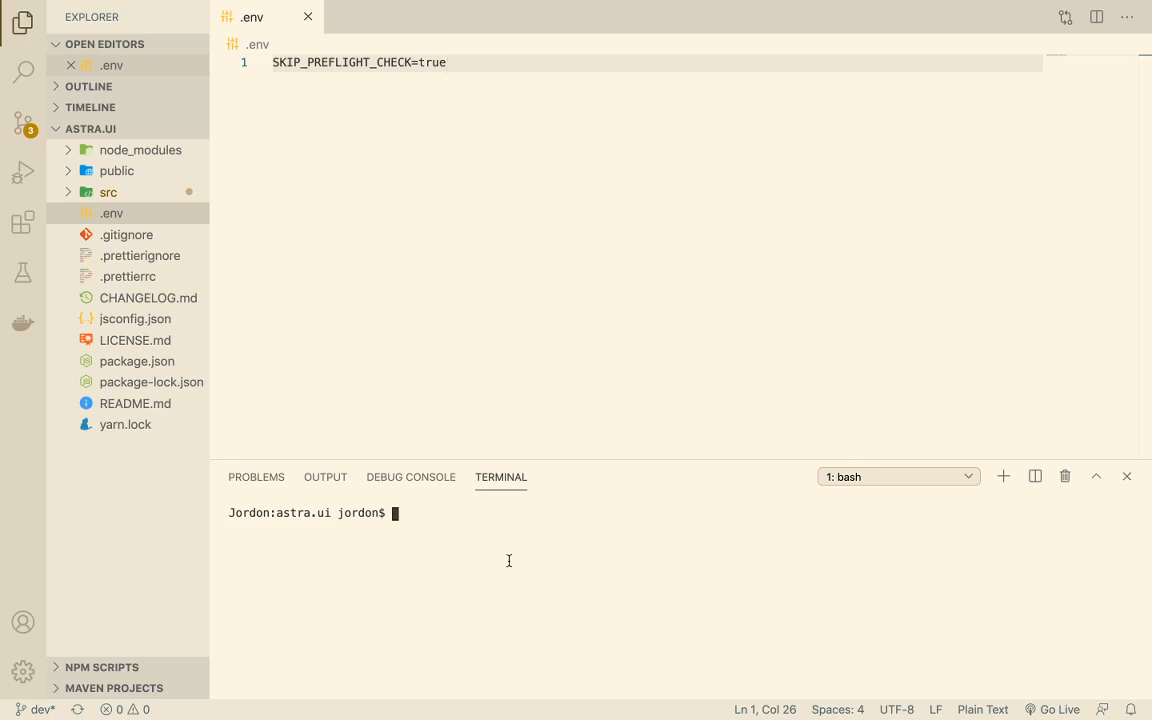
pyautogui.write('npm start')
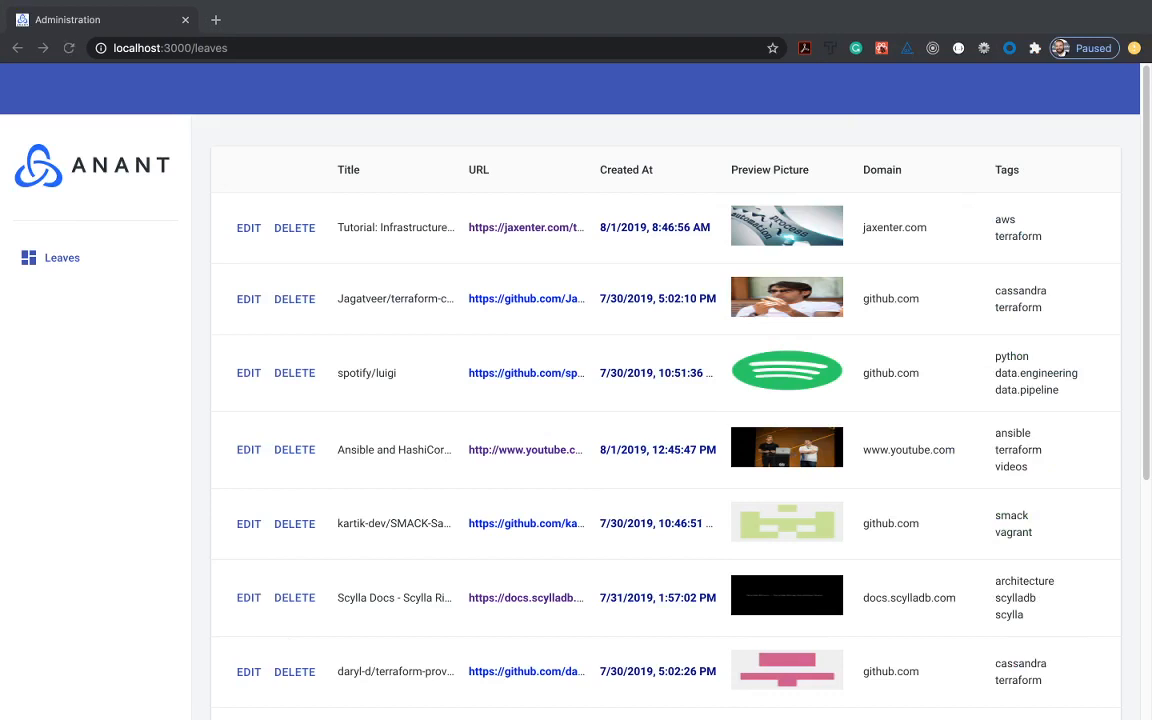
pyautogui.moveTo(942, 396)
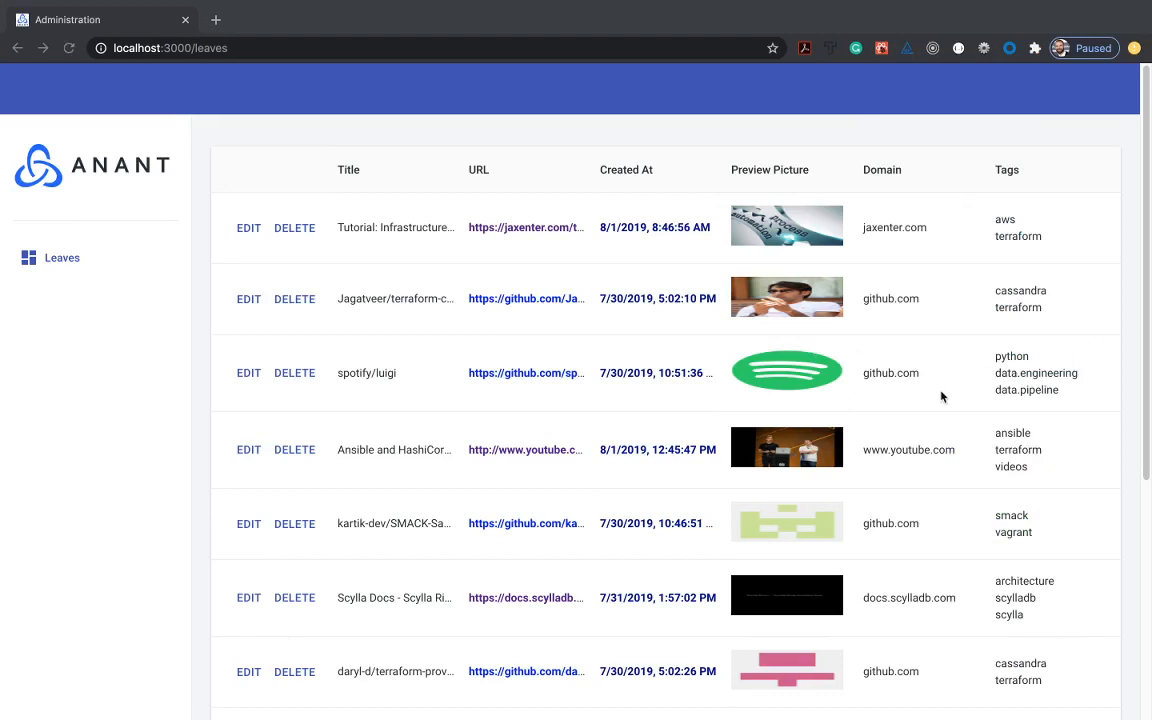
# Sort the Leaves table by Title, then by Created At with newest first.
pyautogui.scroll(-3)
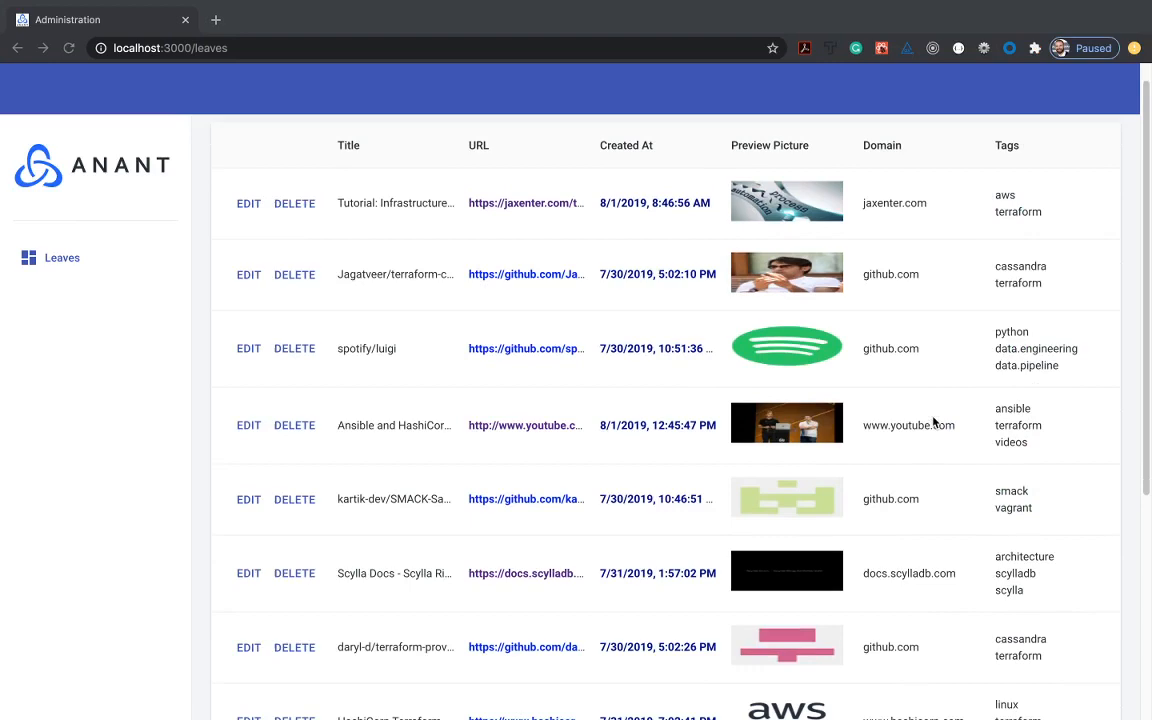
pyautogui.scroll(-3)
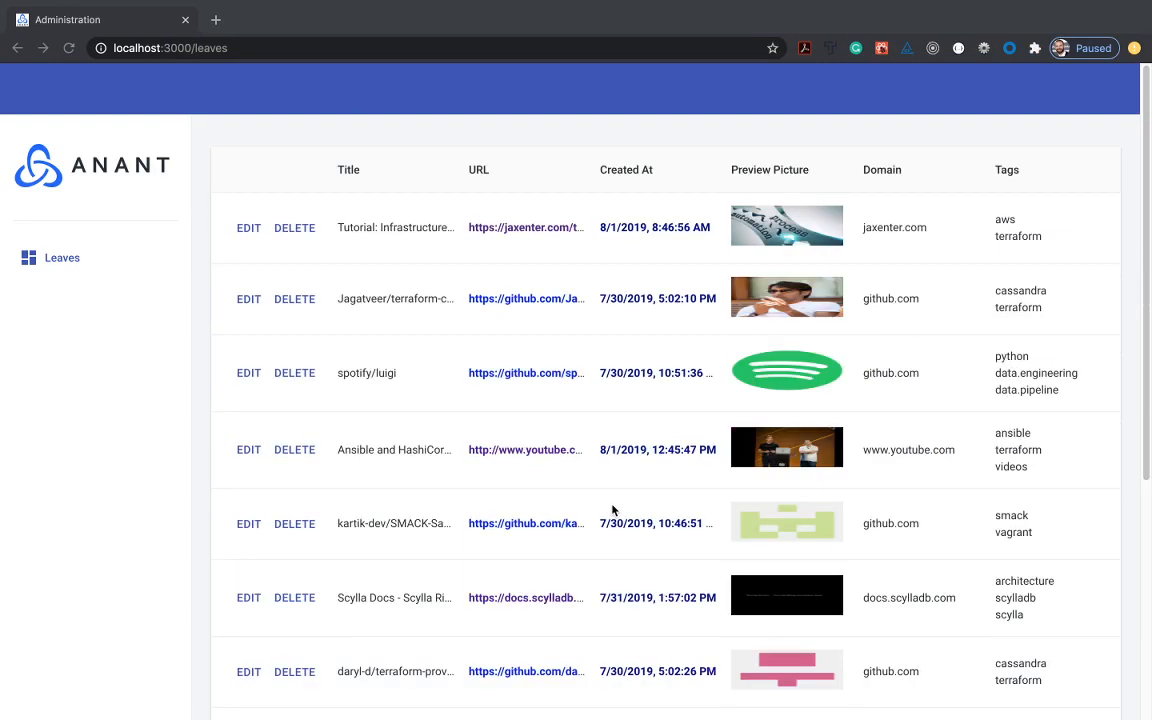
pyautogui.moveTo(320, 598)
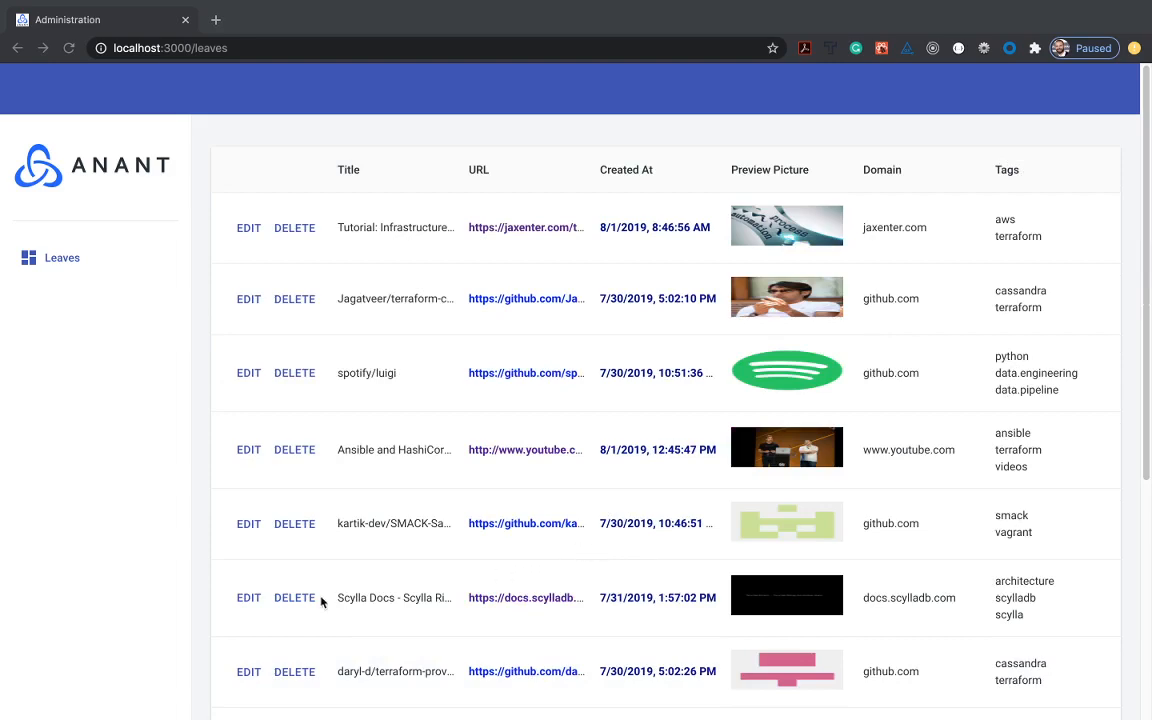
pyautogui.moveTo(120, 342)
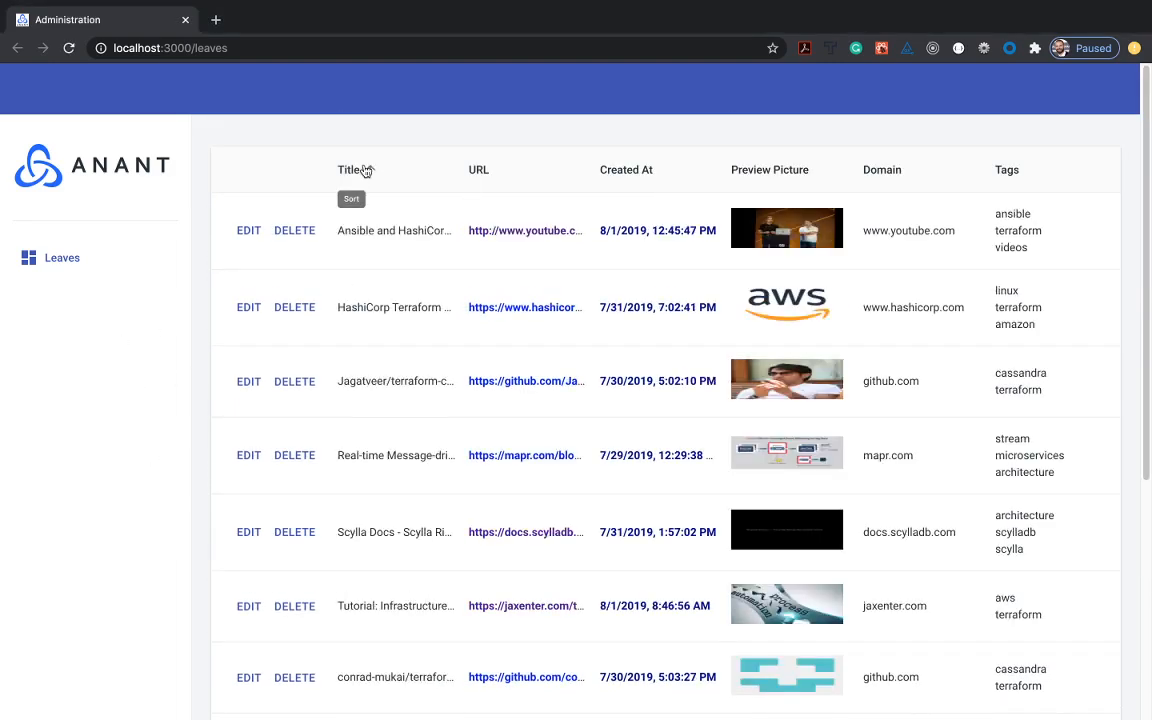
pyautogui.click(626, 168)
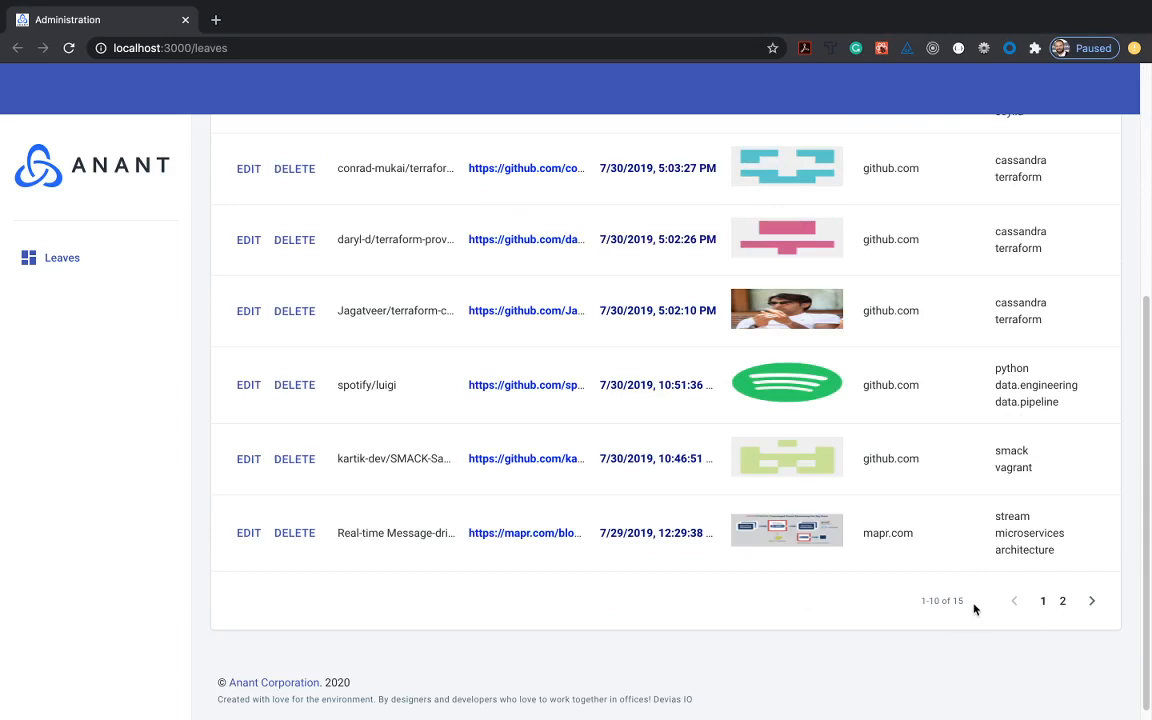
pyautogui.click(1064, 600)
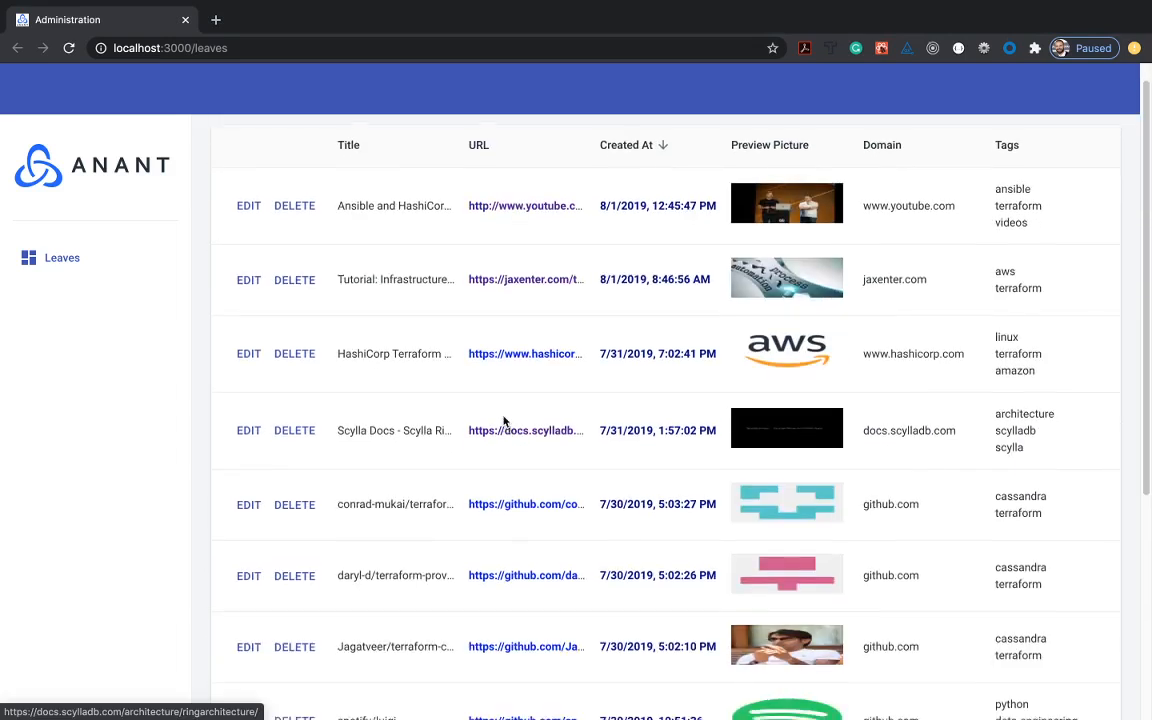
# Edit the first article row, typing '@', then finish editing so all rows are read-only.
pyautogui.click(248, 204)
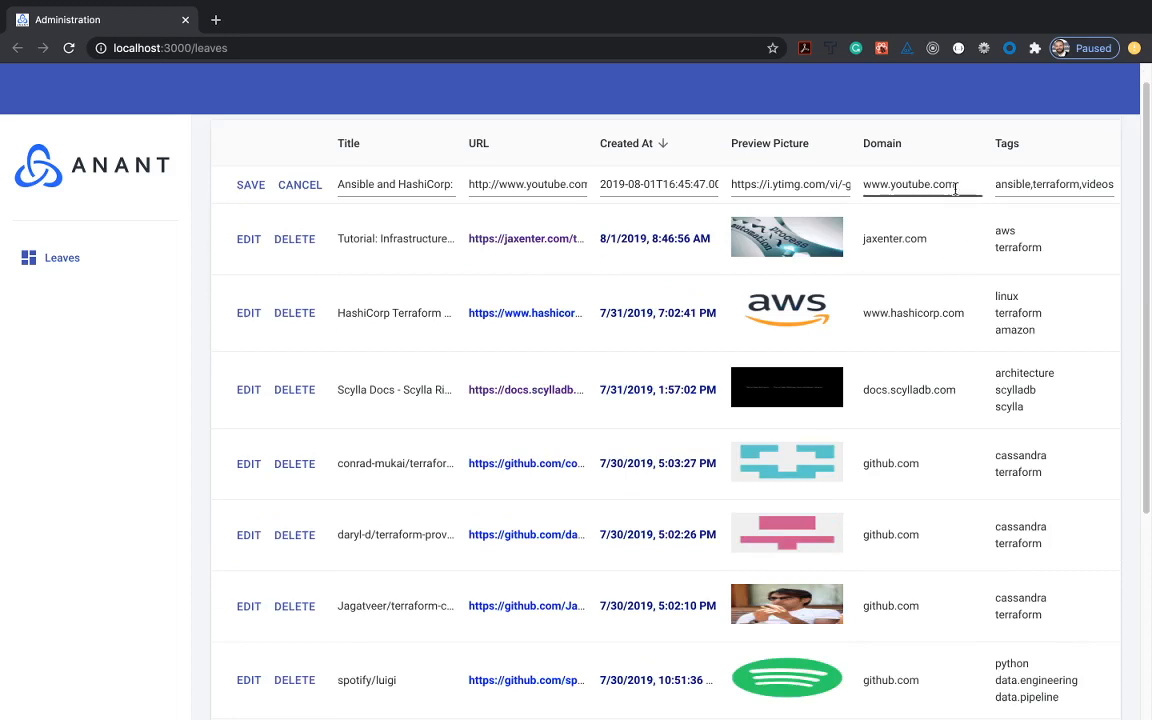
pyautogui.write('@')
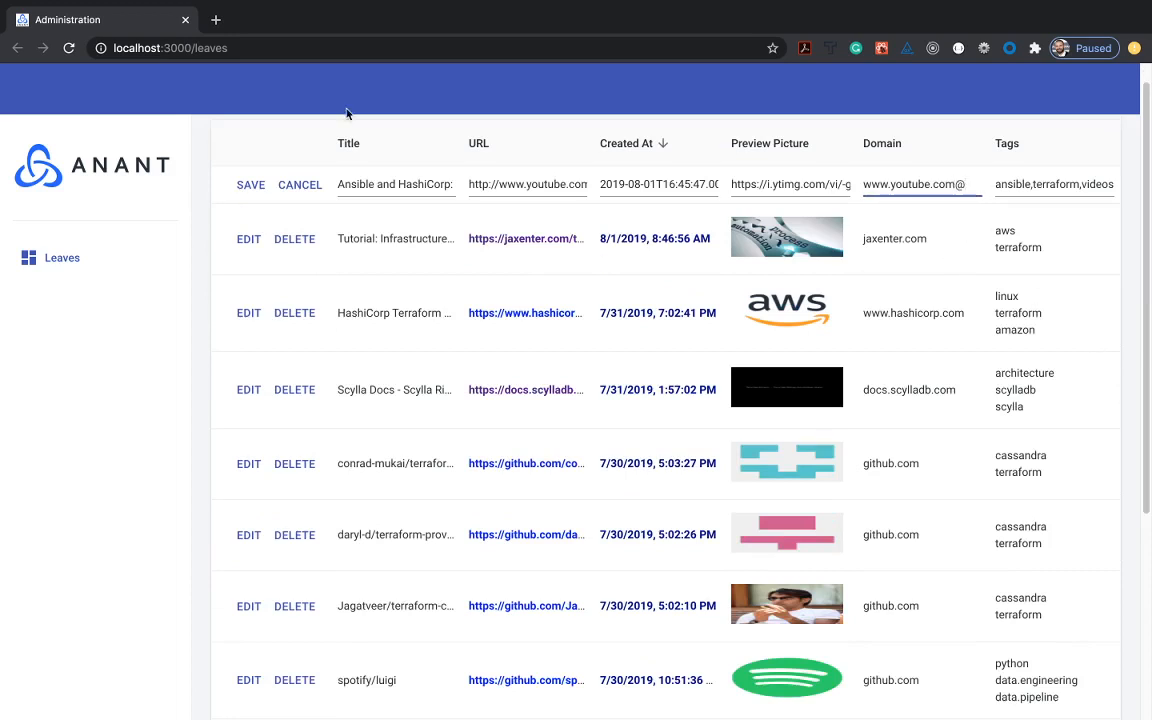
pyautogui.click(250, 184)
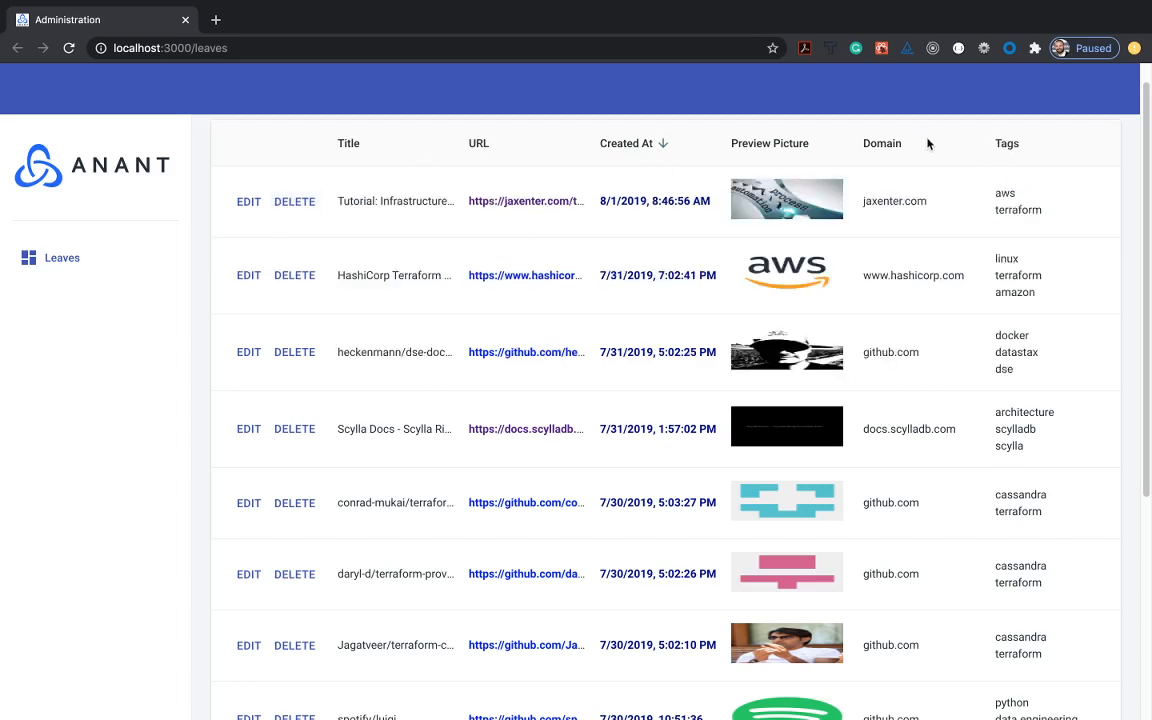
pyautogui.scroll(-3)
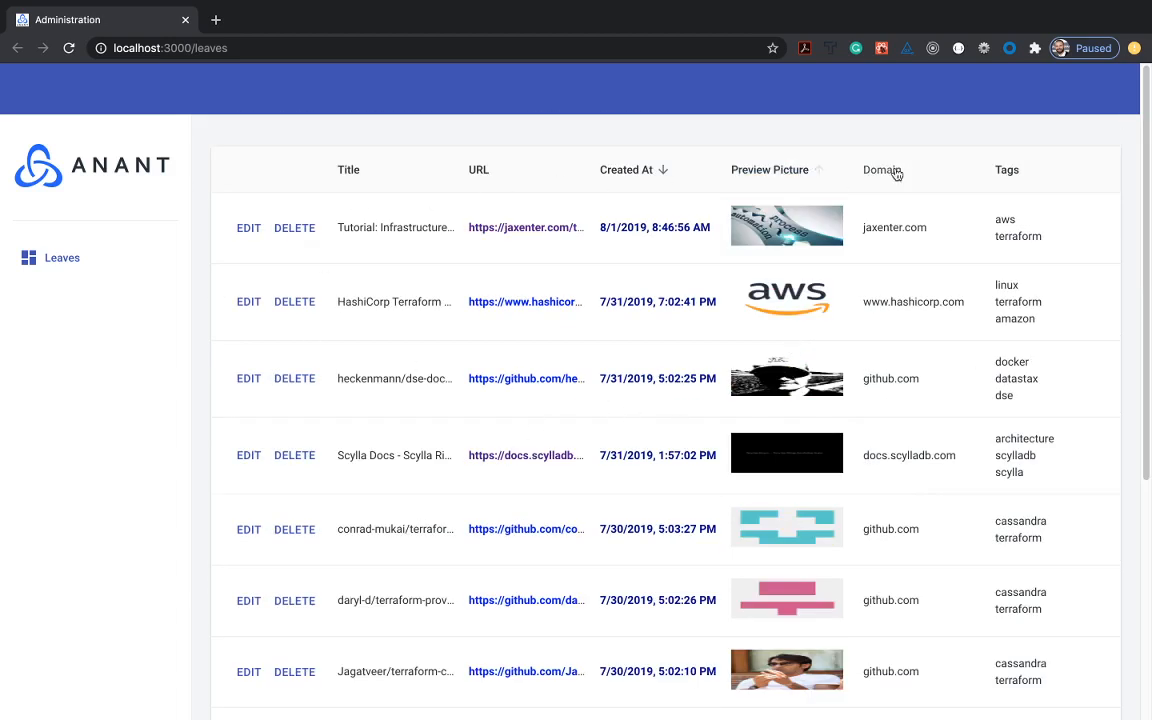
pyautogui.click(100, 20)
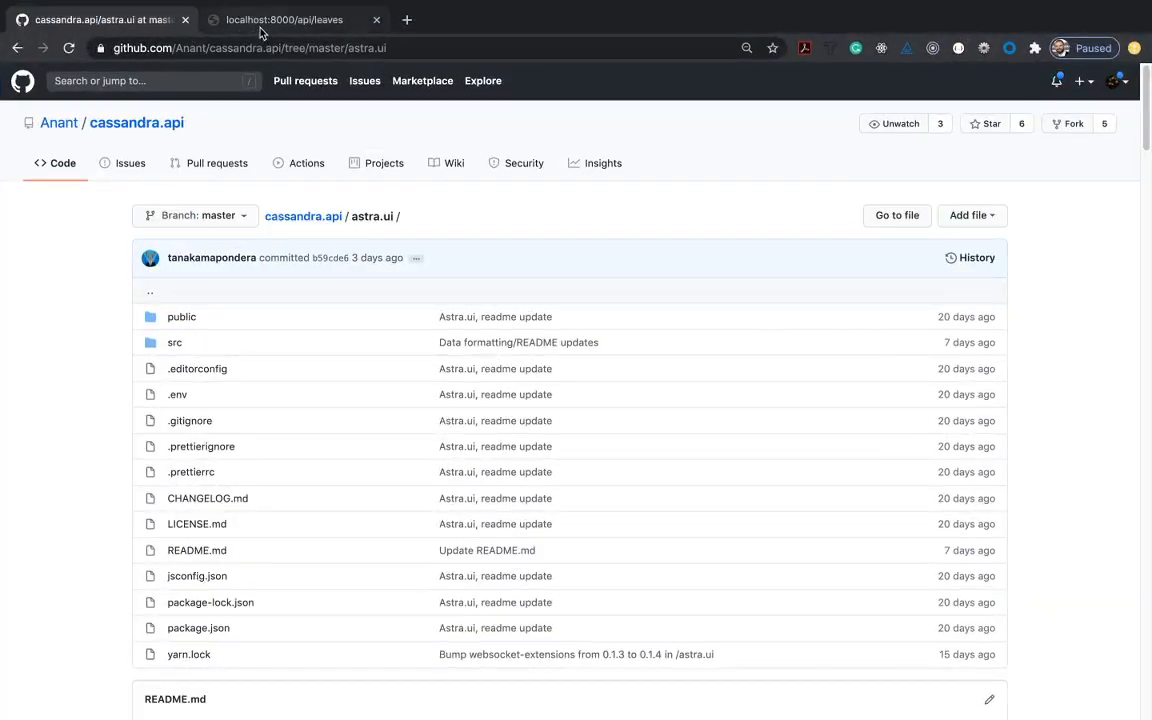
pyautogui.click(290, 20)
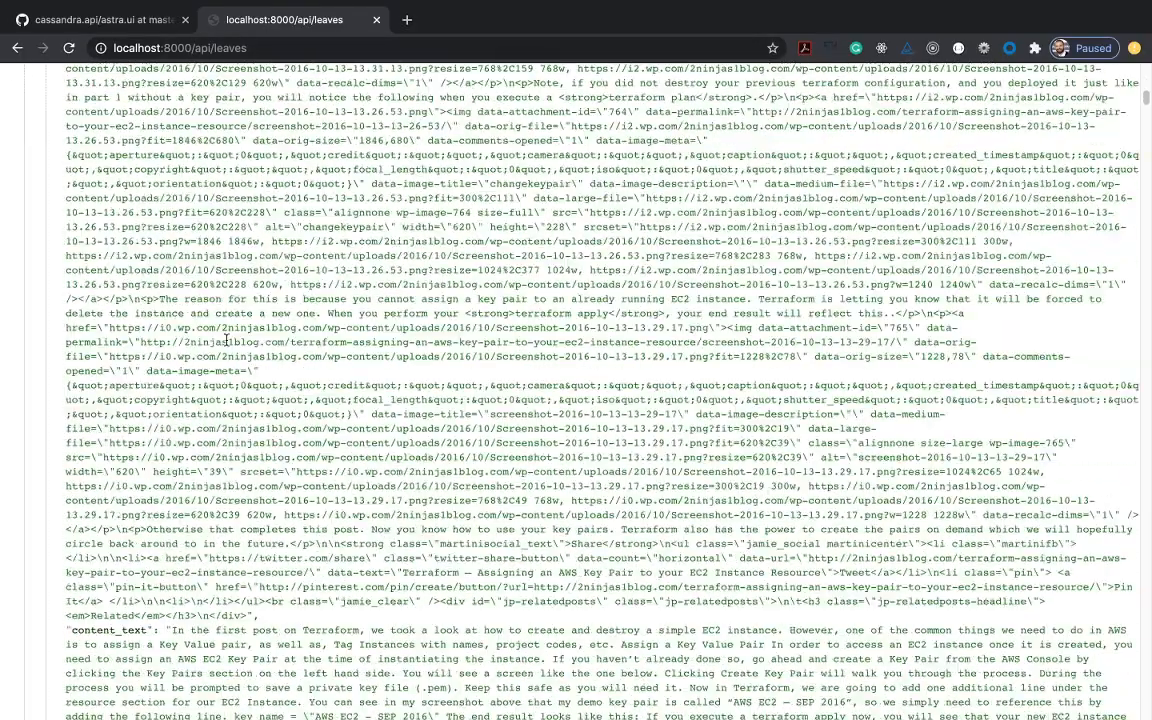
pyautogui.scroll(-3)
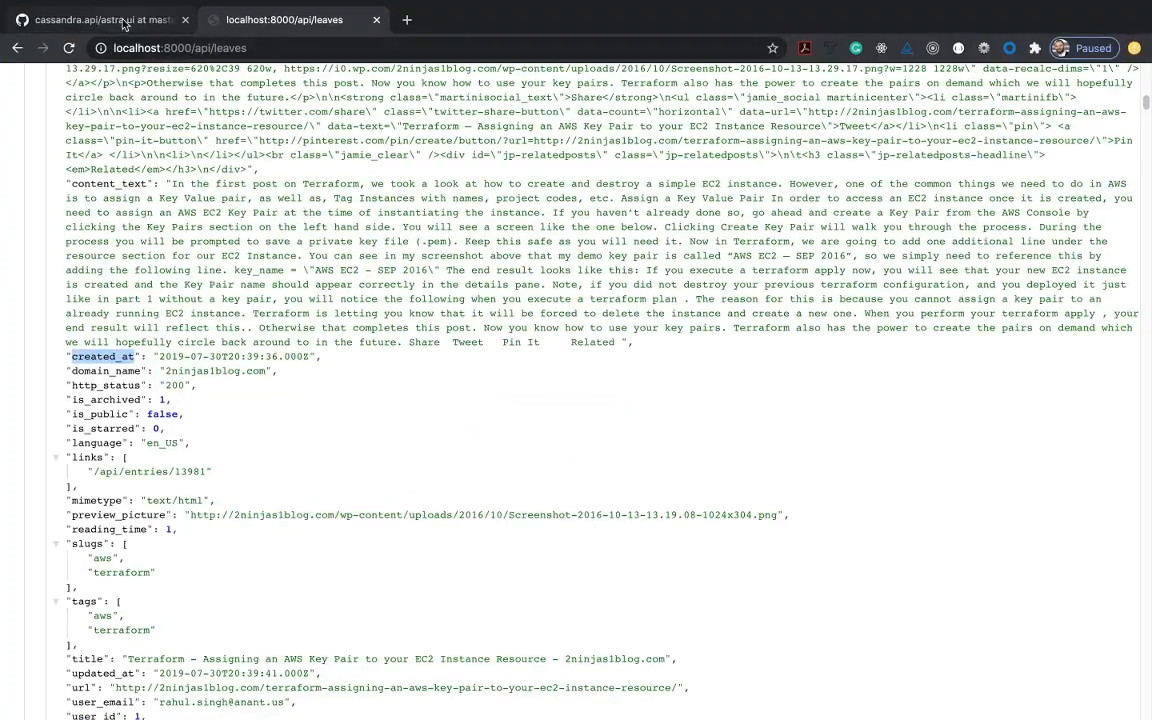
pyautogui.click(110, 20)
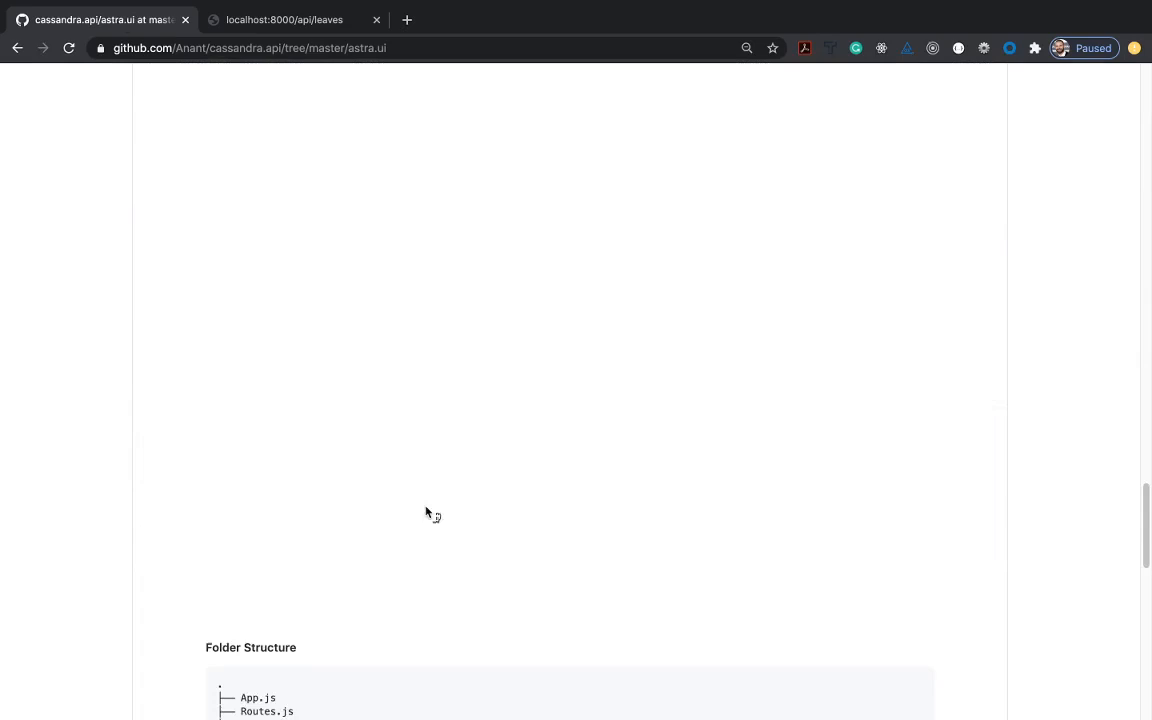
pyautogui.scroll(-3)
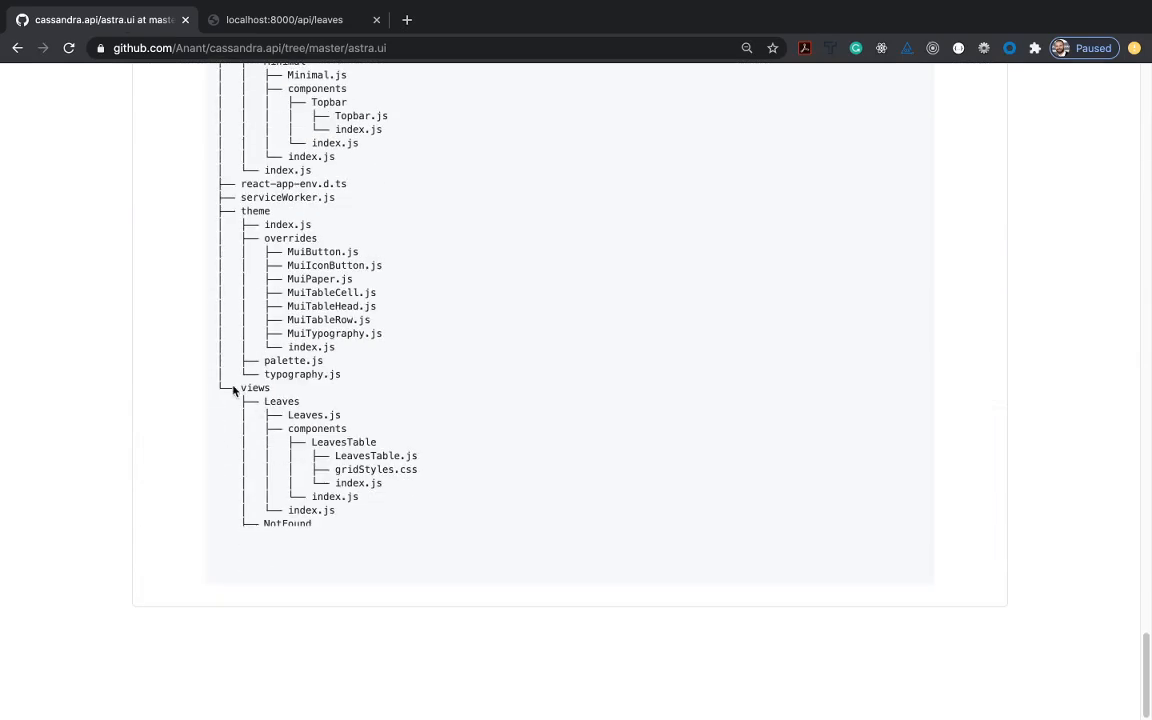
pyautogui.moveTo(384, 468)
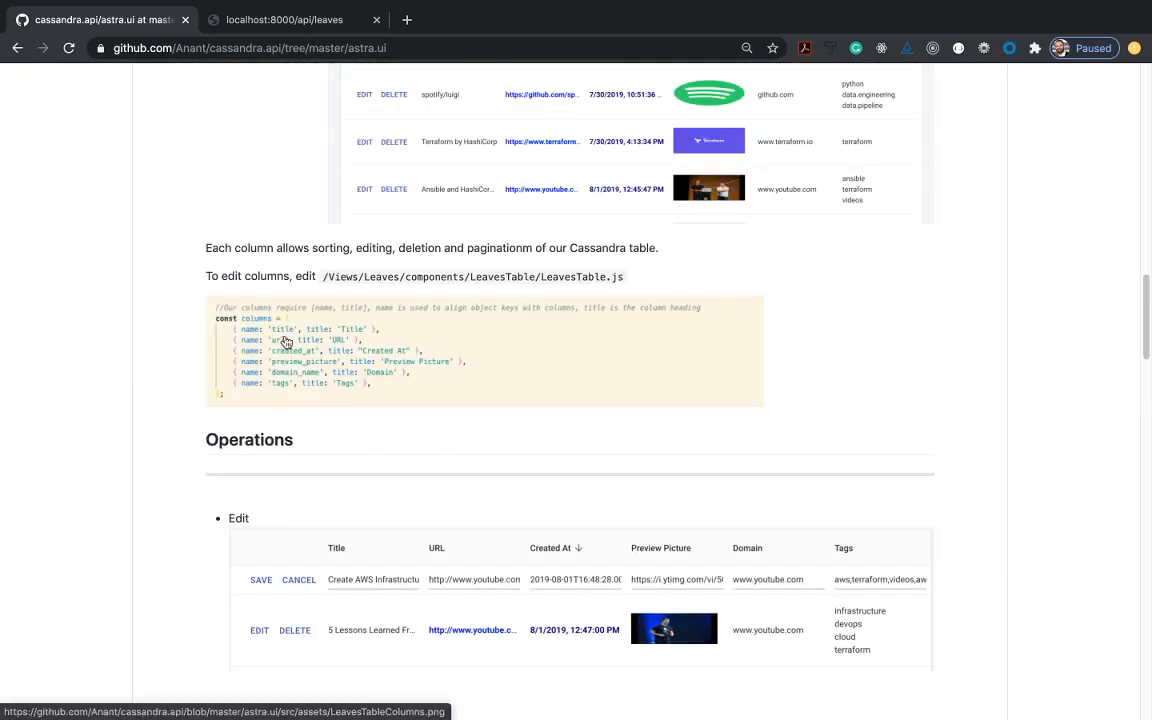
pyautogui.moveTo(260, 362)
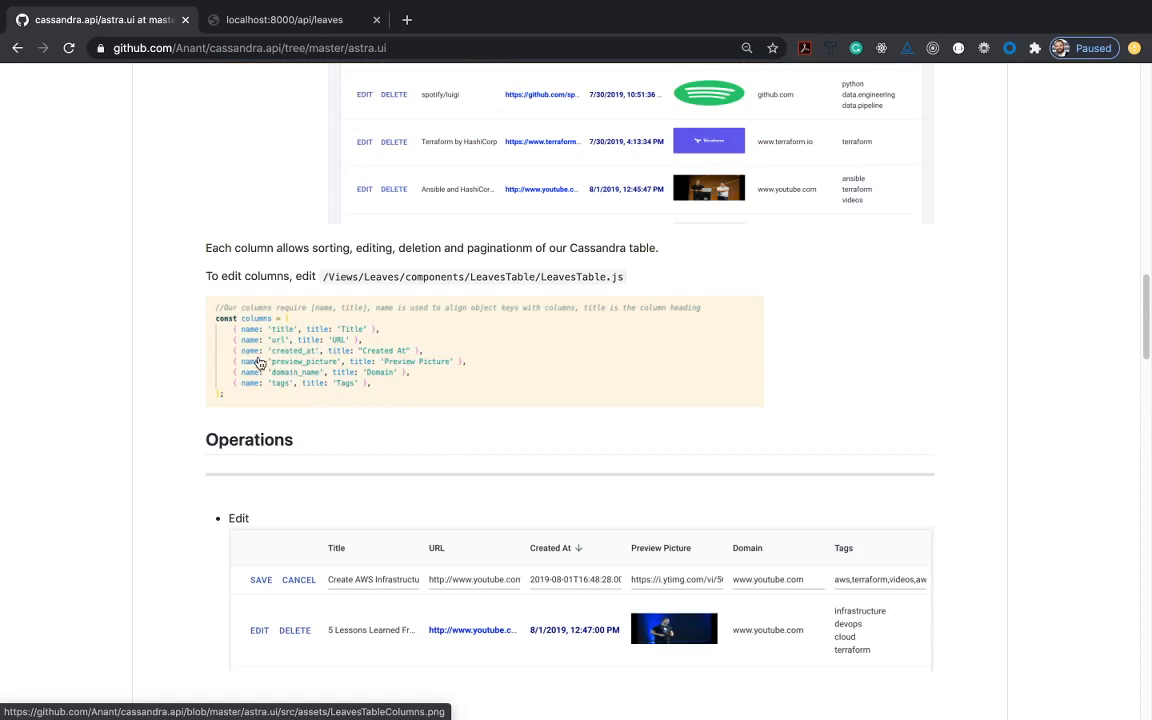
pyautogui.moveTo(252, 356)
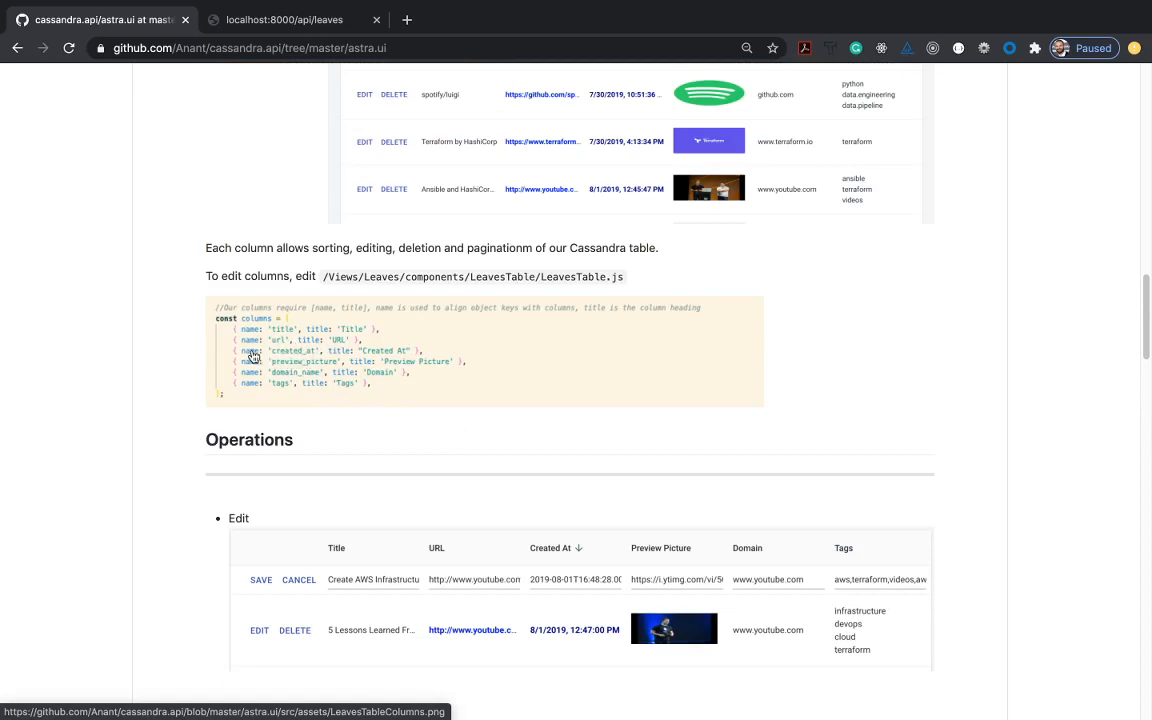
pyautogui.moveTo(382, 356)
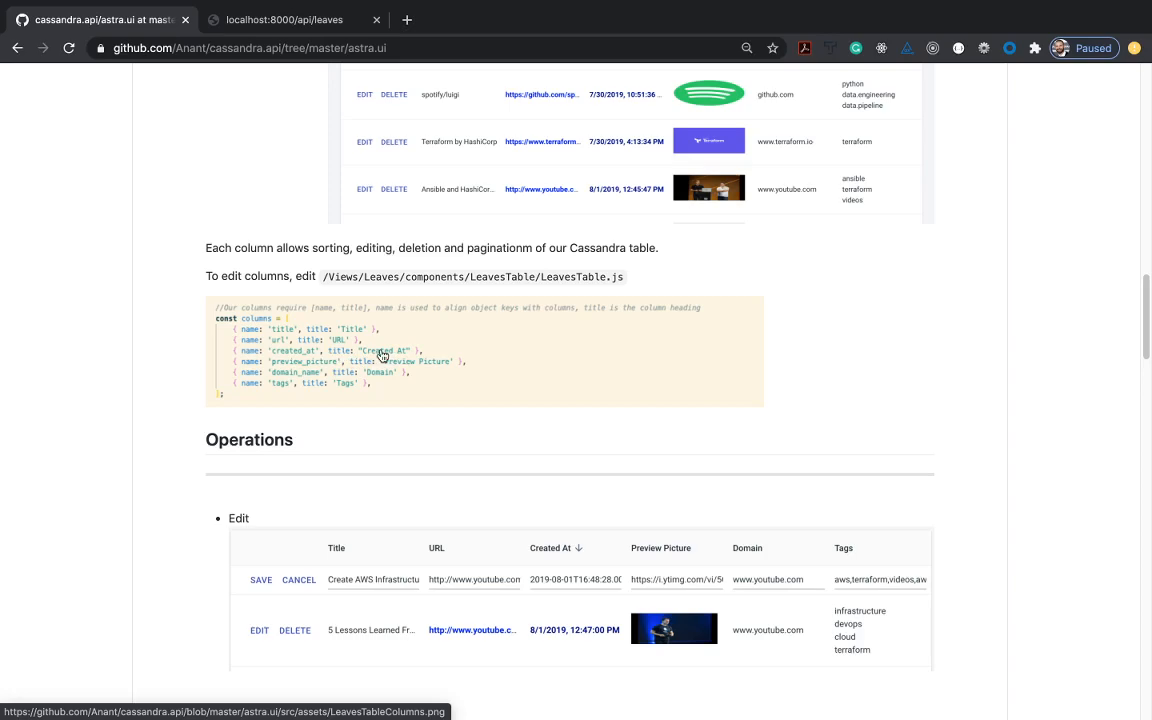
pyautogui.scroll(3)
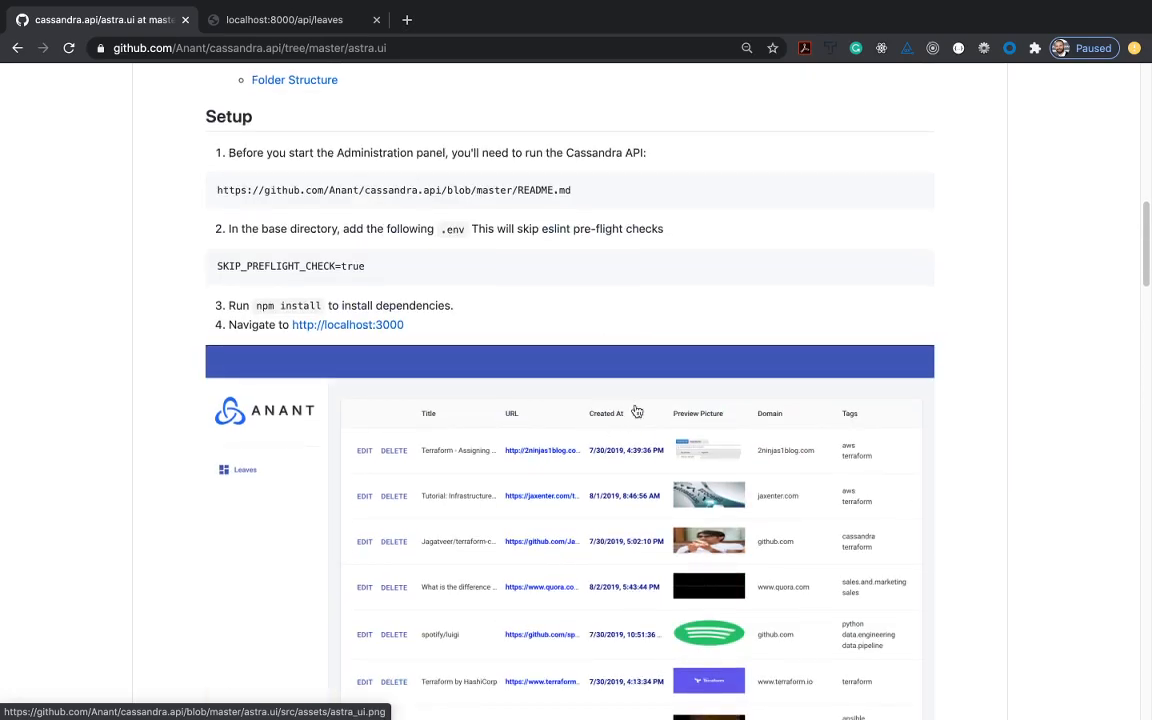
pyautogui.scroll(-3)
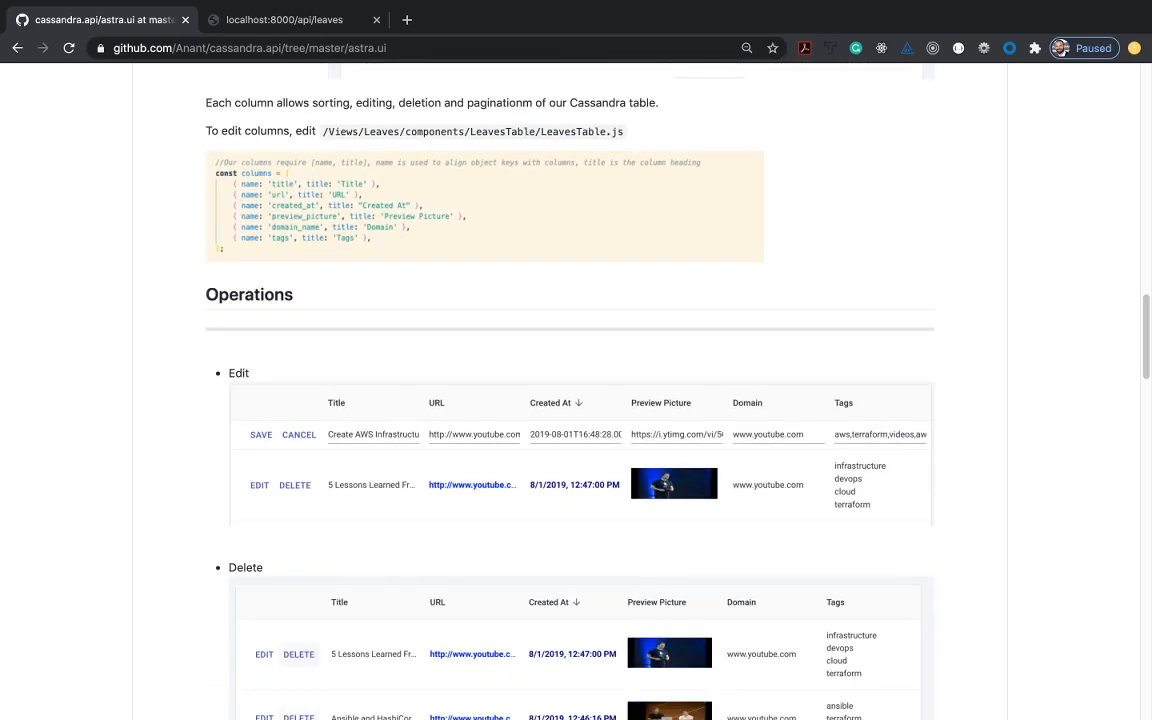
pyautogui.moveTo(1056, 604)
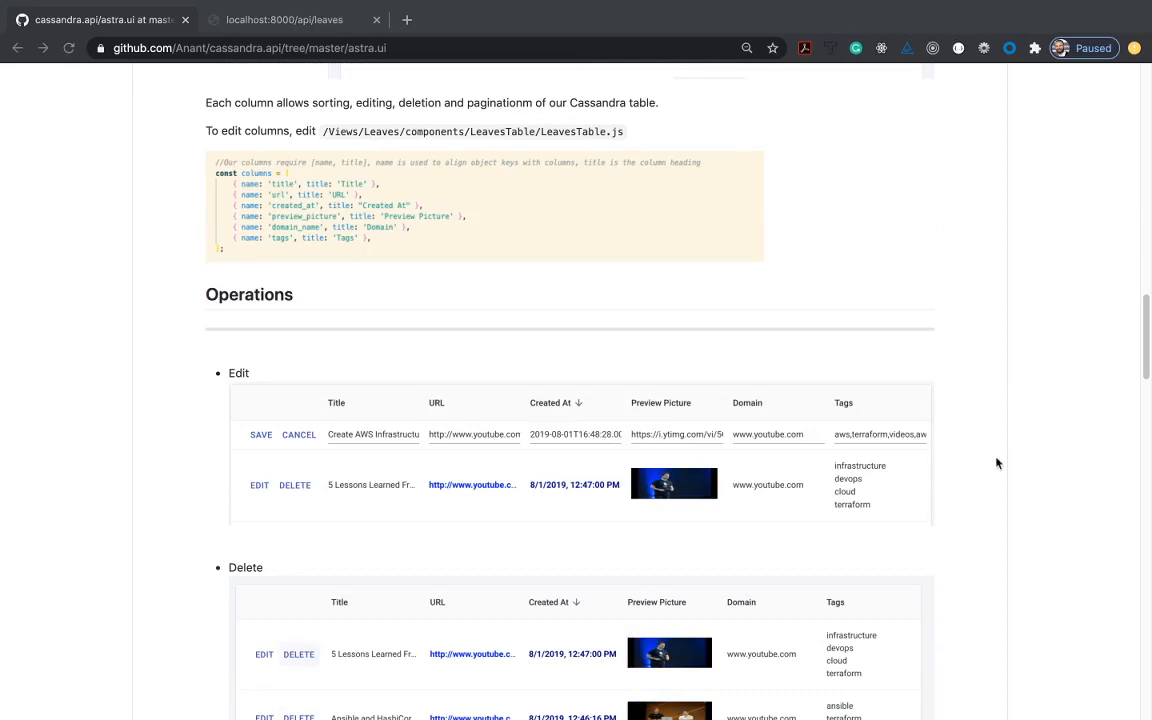
pyautogui.scroll(-3)
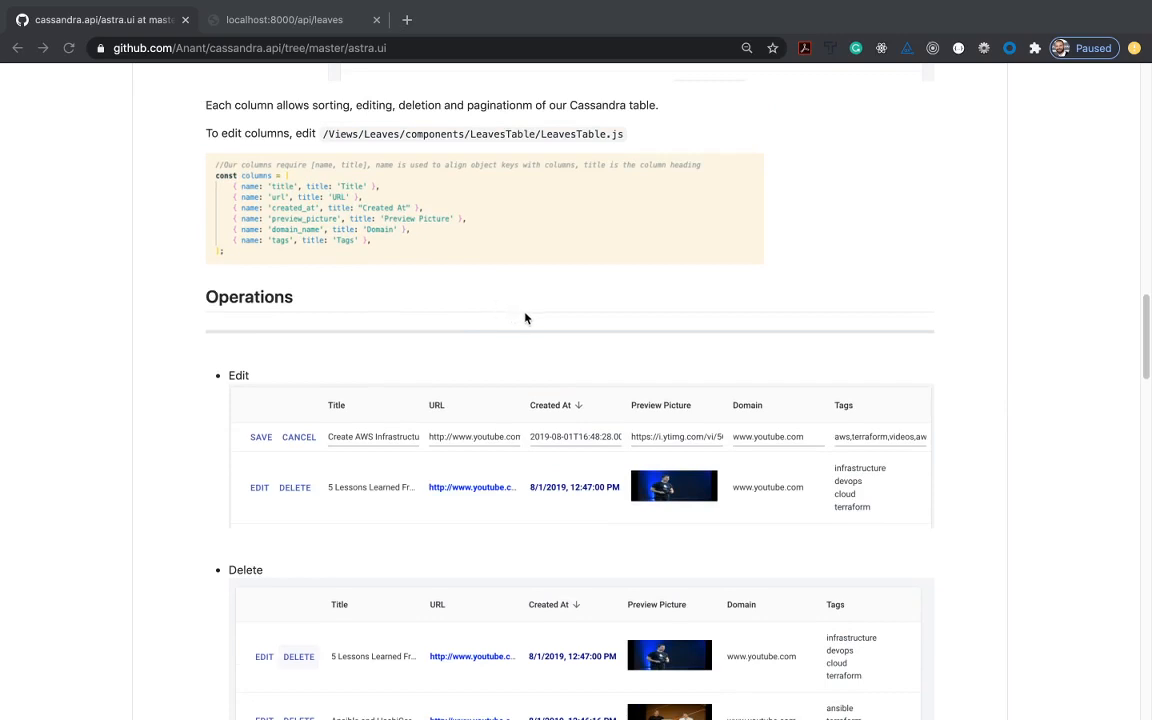
pyautogui.moveTo(968, 440)
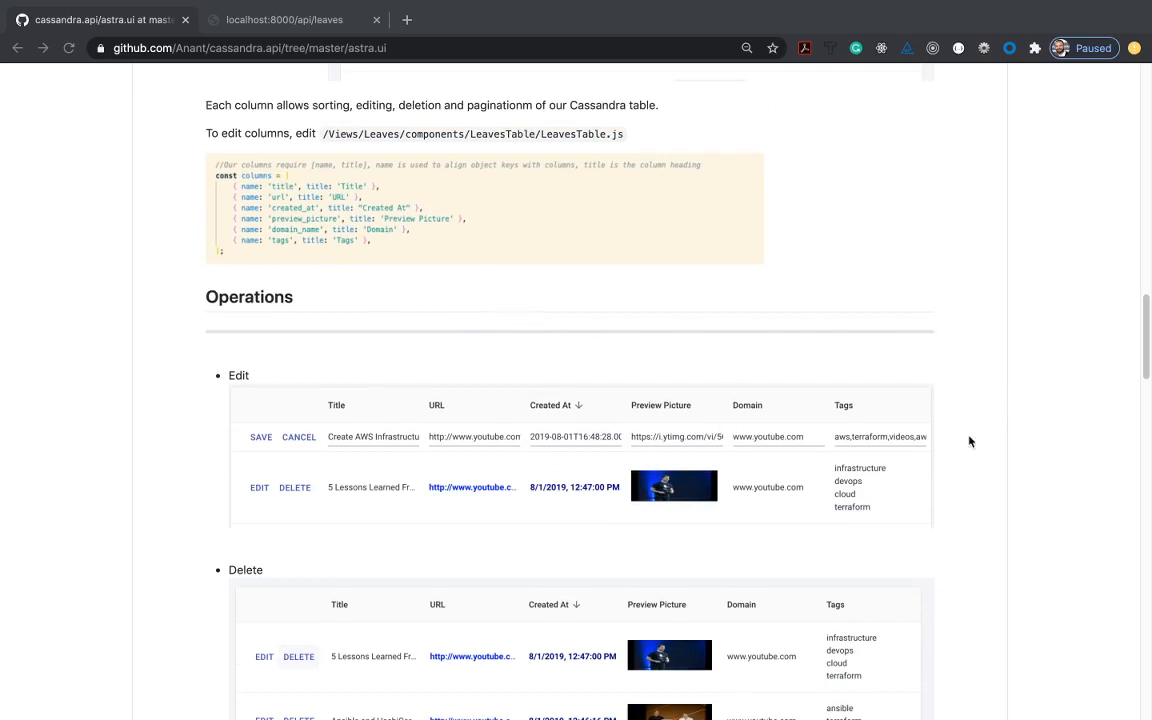
pyautogui.moveTo(504, 364)
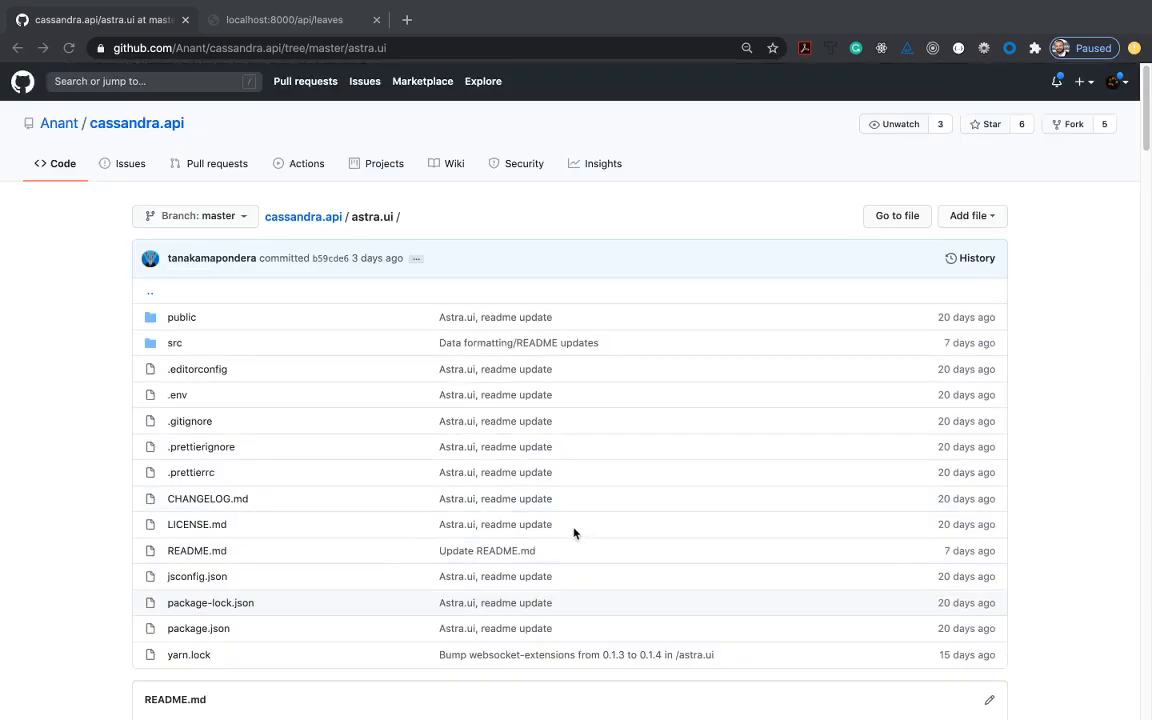
pyautogui.scroll(-3)
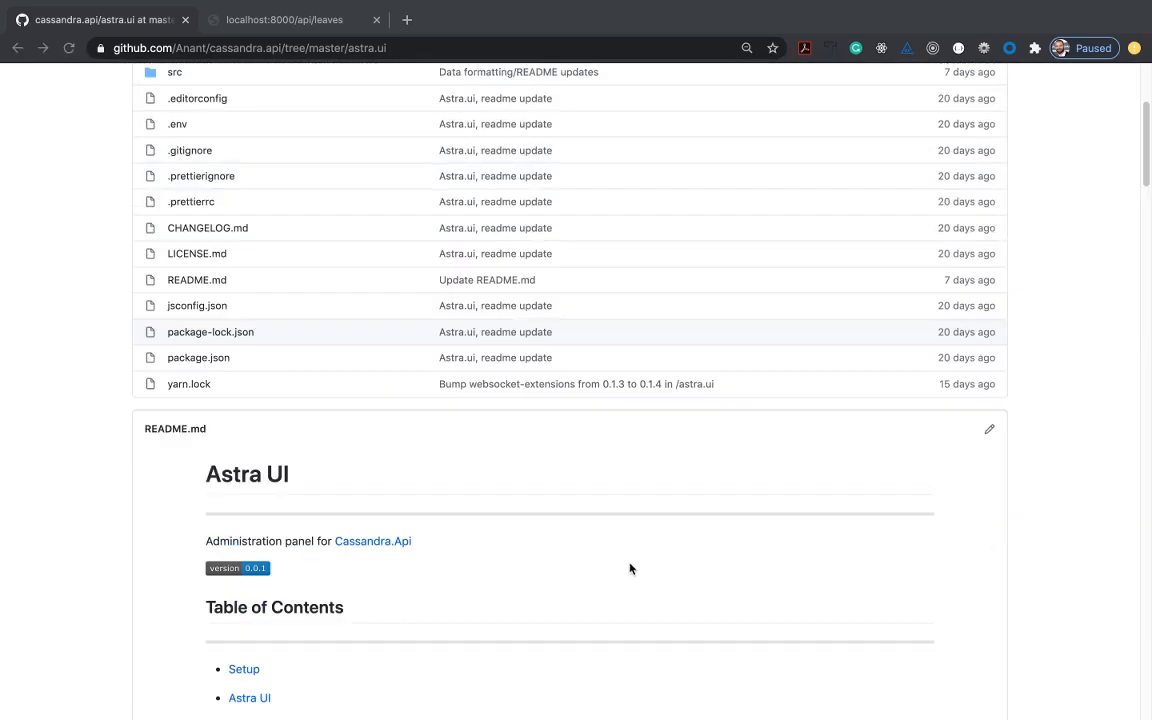
pyautogui.scroll(-3)
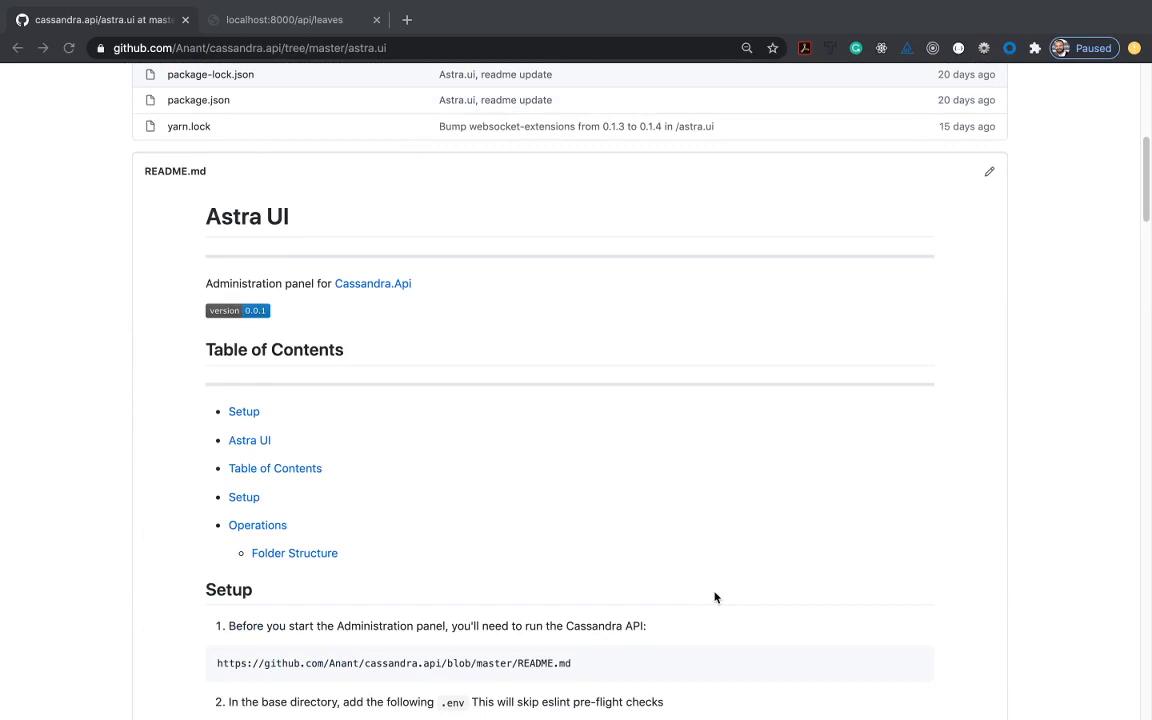
pyautogui.scroll(-3)
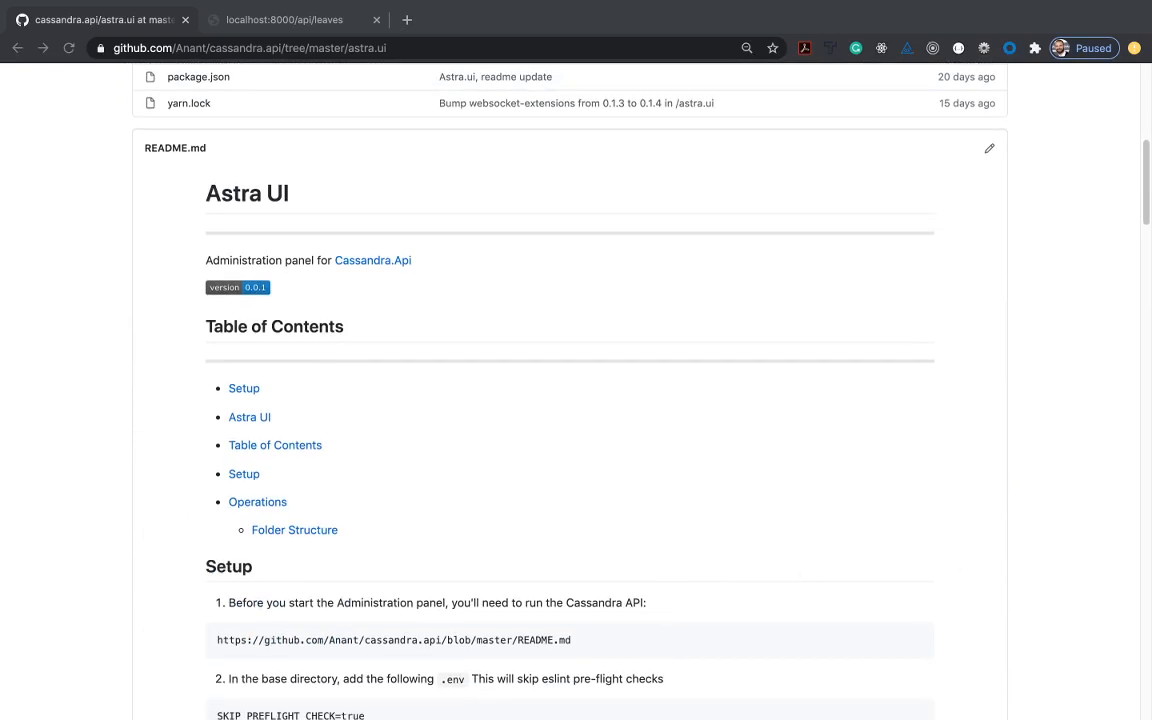